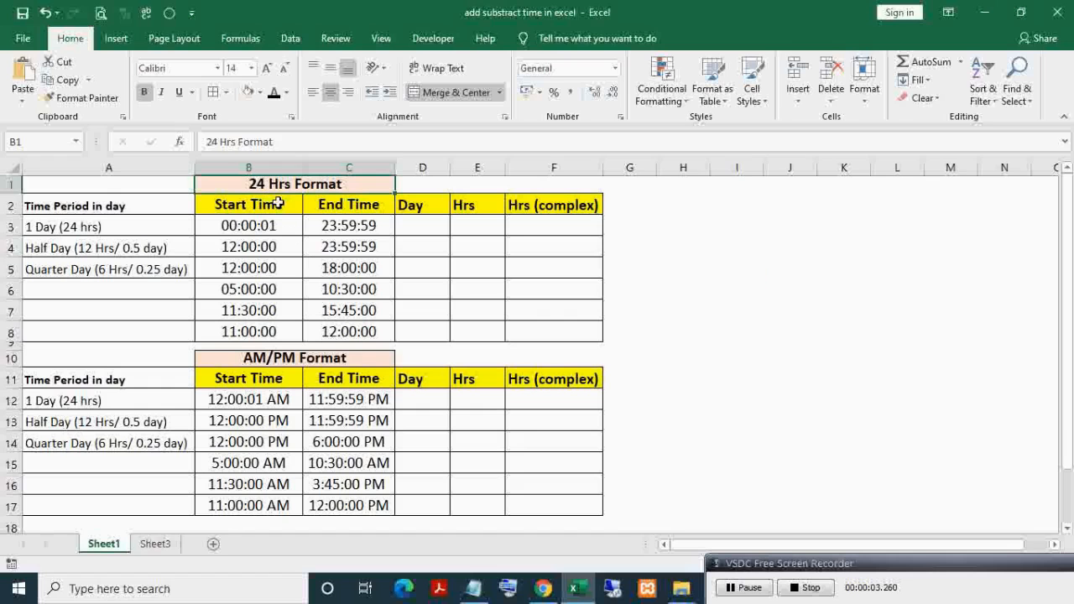
Step: Review the Start Time heading, the AM/PM table and its Day column before starting in D3
click(248, 205)
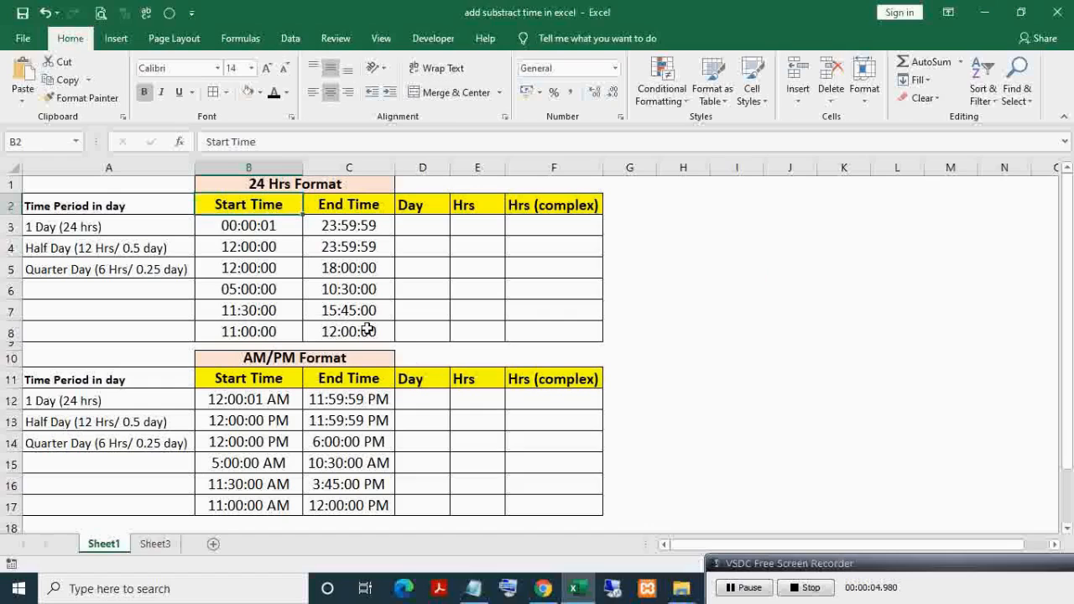
click(293, 357)
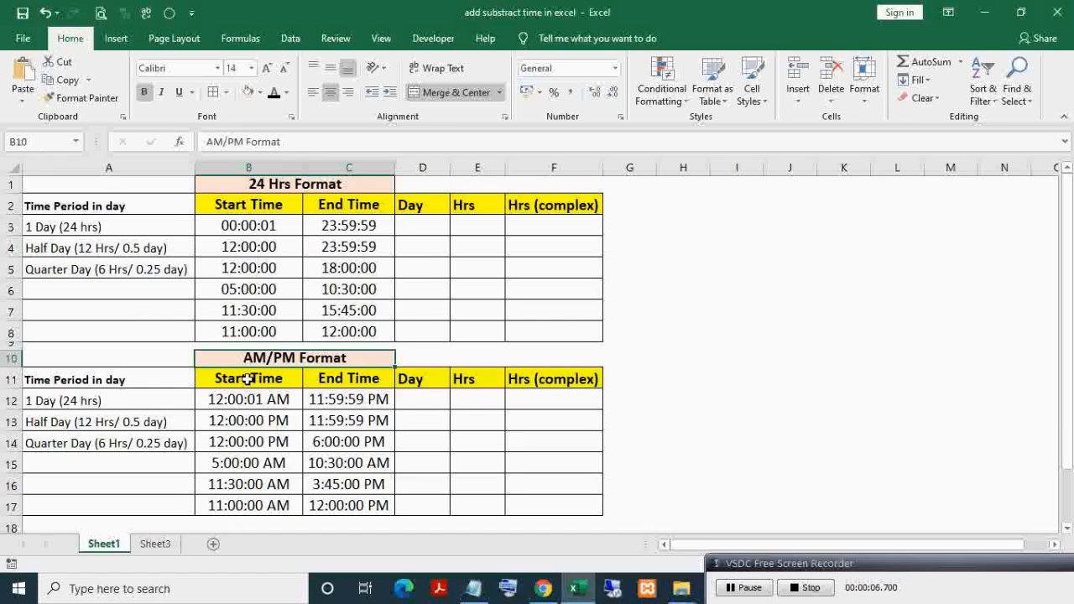
drag(249, 378, 349, 505)
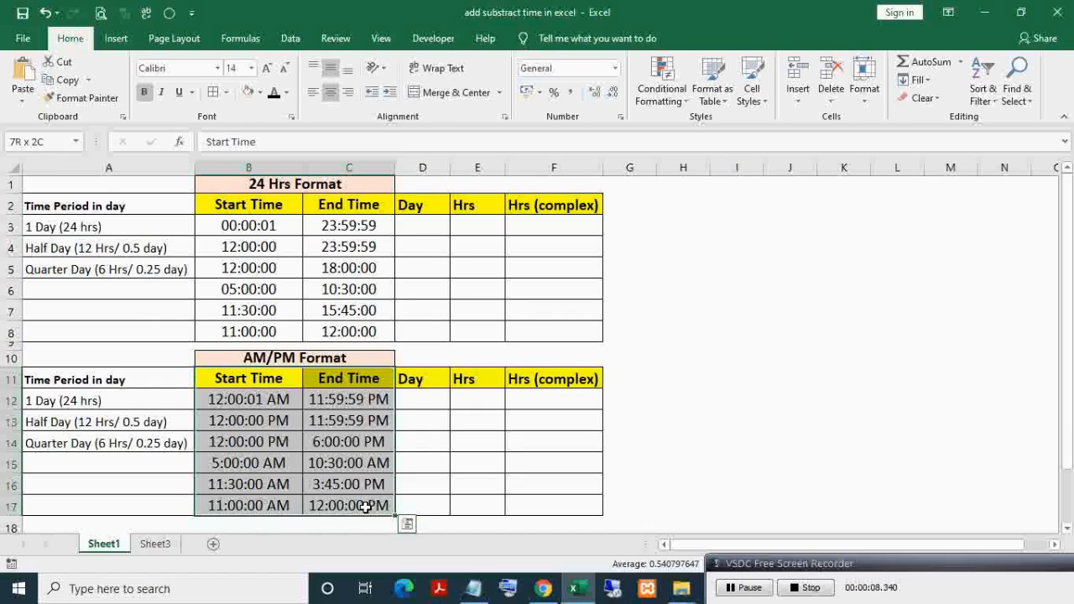
click(423, 379)
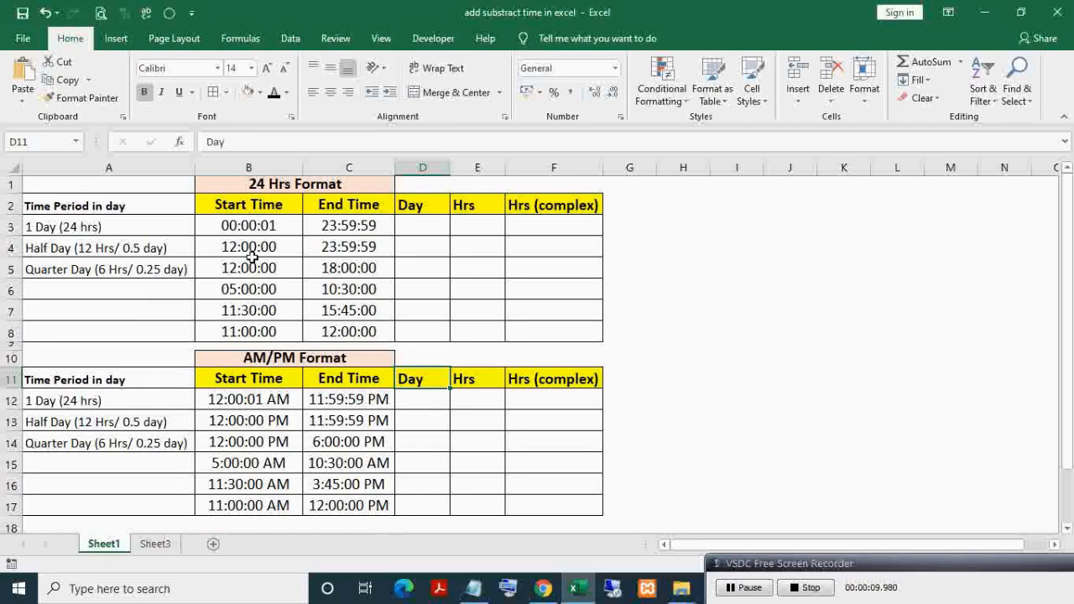
mouse_move(212, 228)
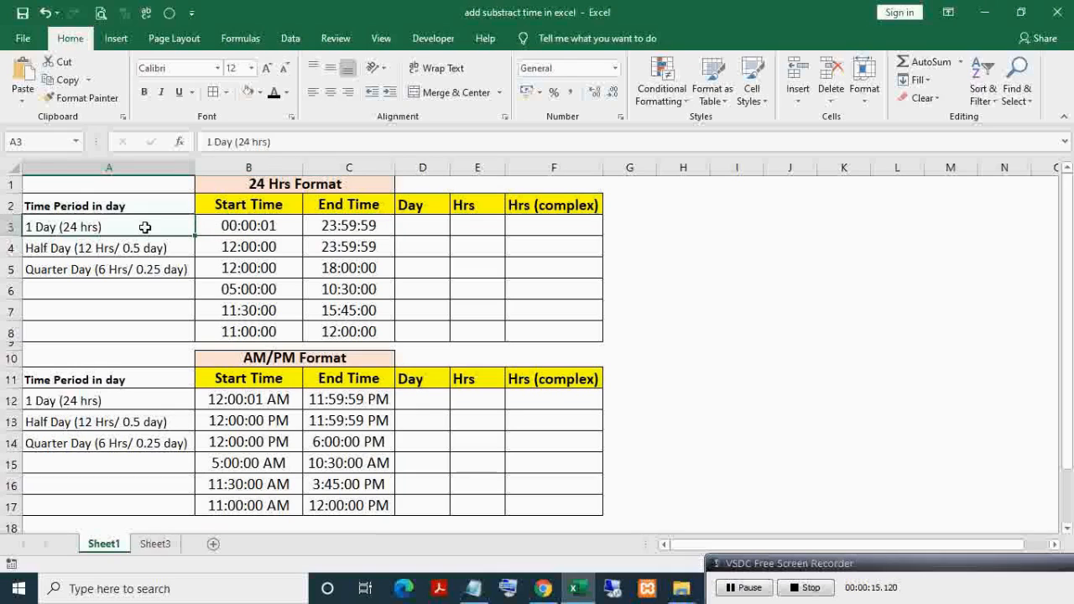
mouse_move(235, 255)
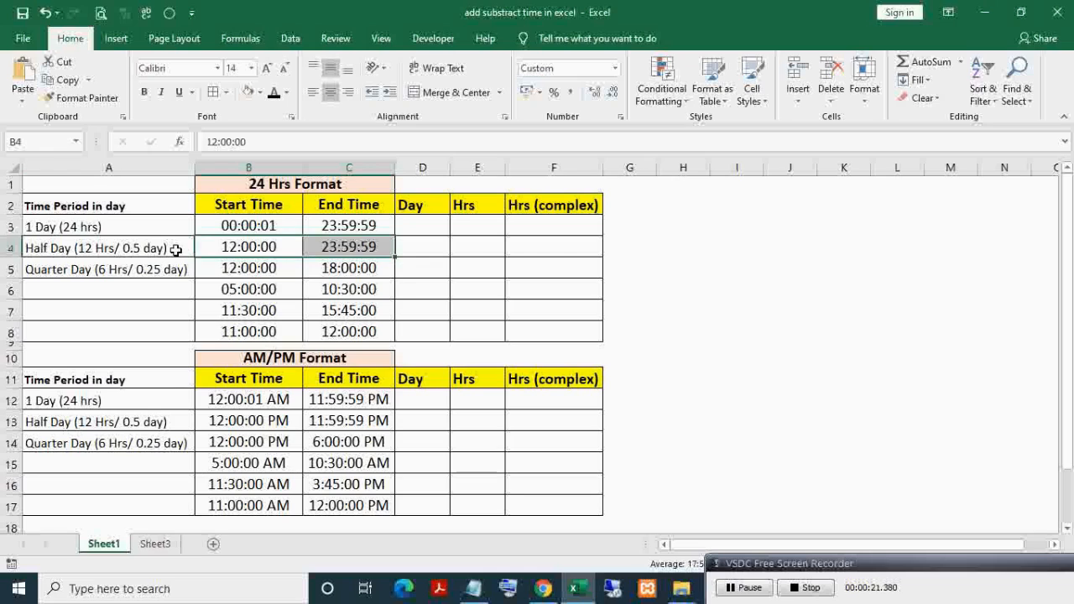
mouse_move(216, 258)
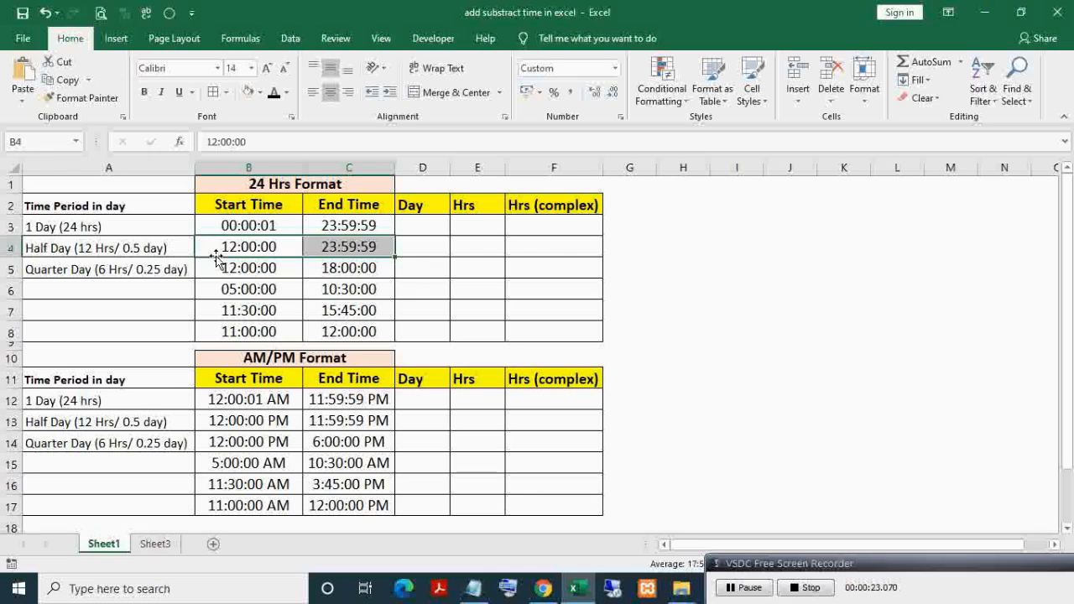
mouse_move(168, 248)
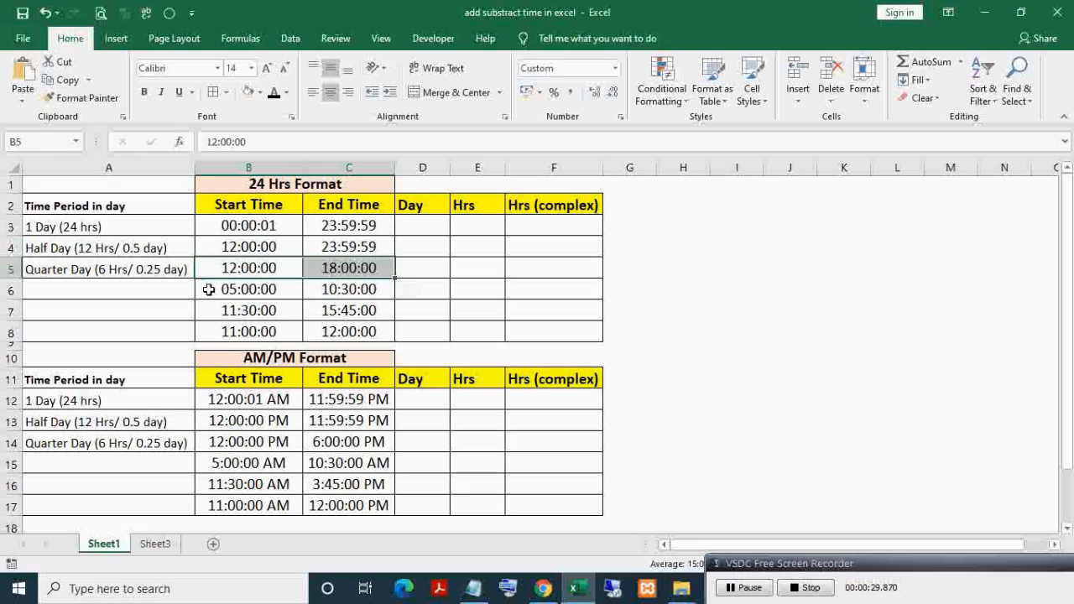
click(107, 269)
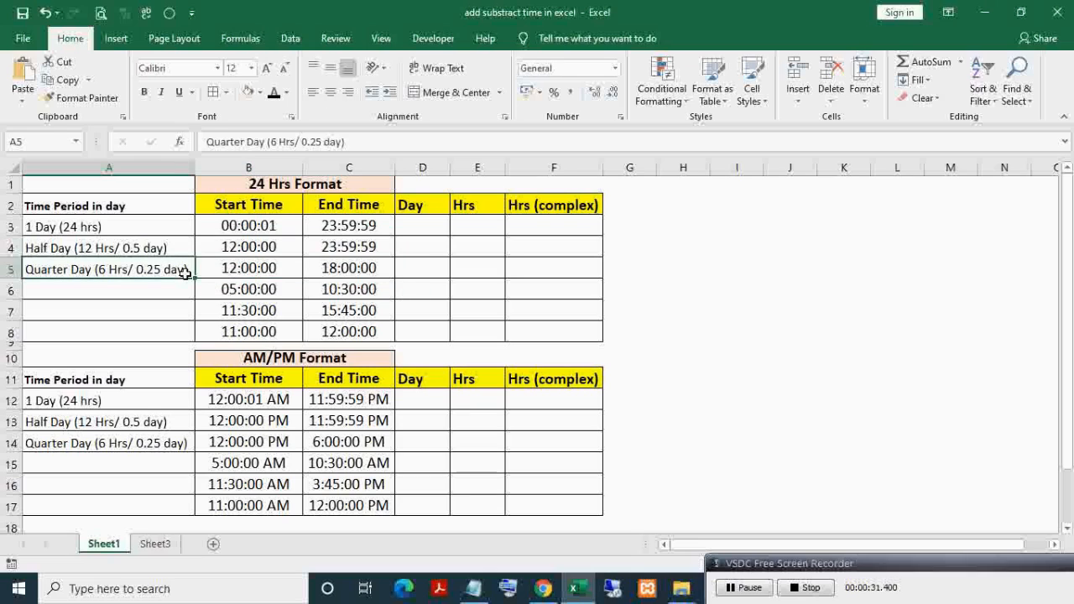
click(423, 225)
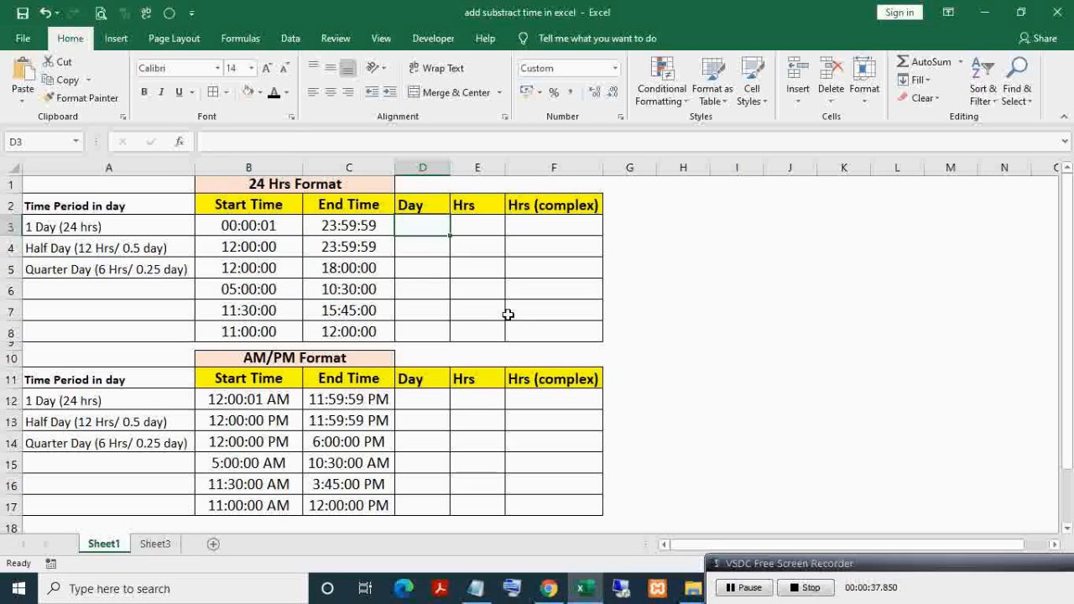
mouse_move(443, 245)
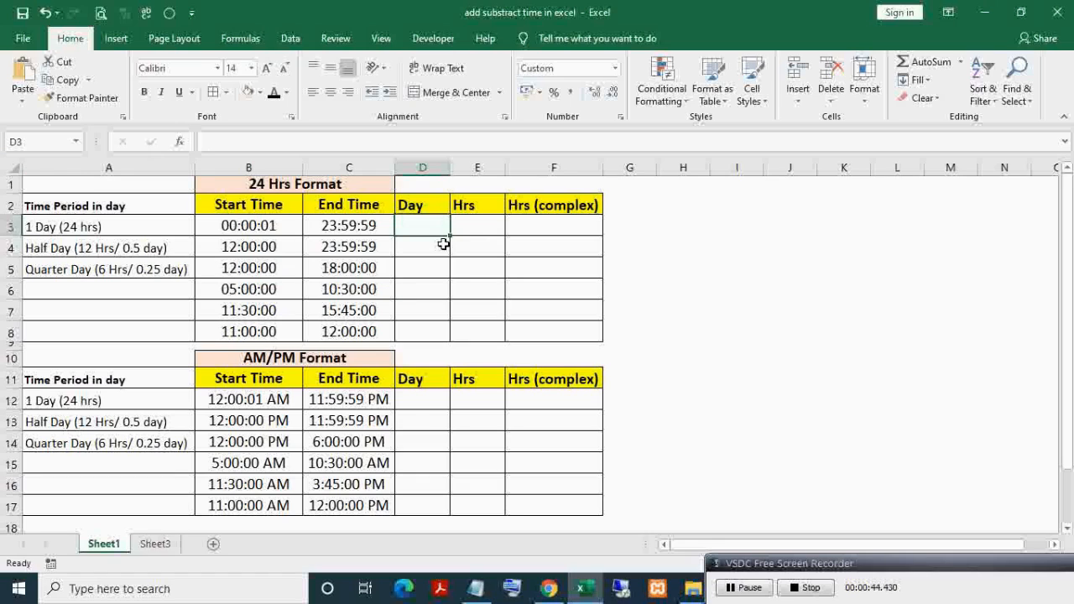
Step: Compute Day as end minus start time (=C3-B3) and fill it down to D8
text(=)
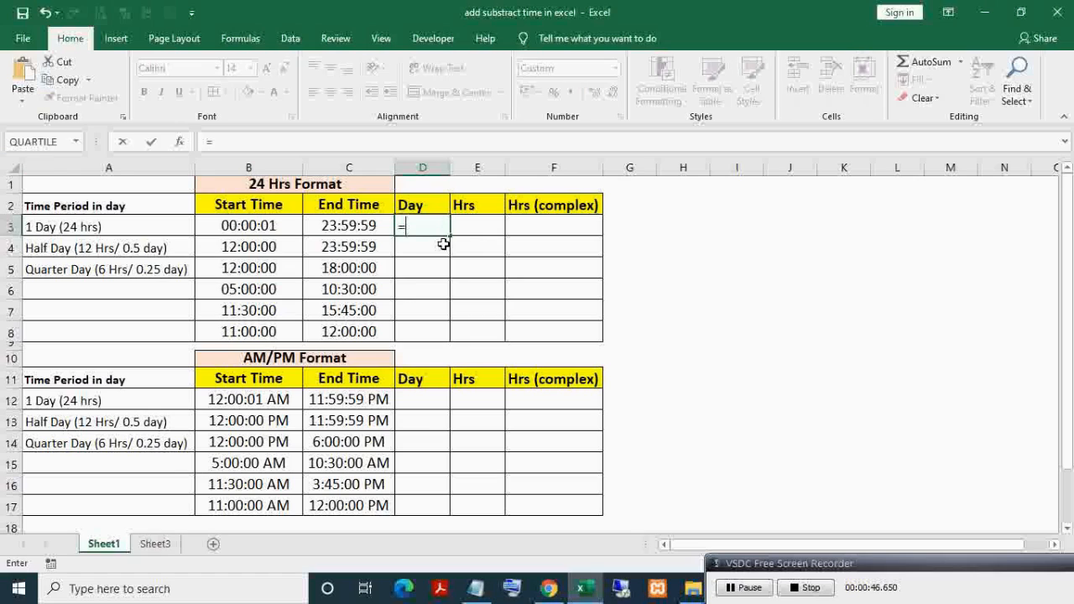
text(=C3-)
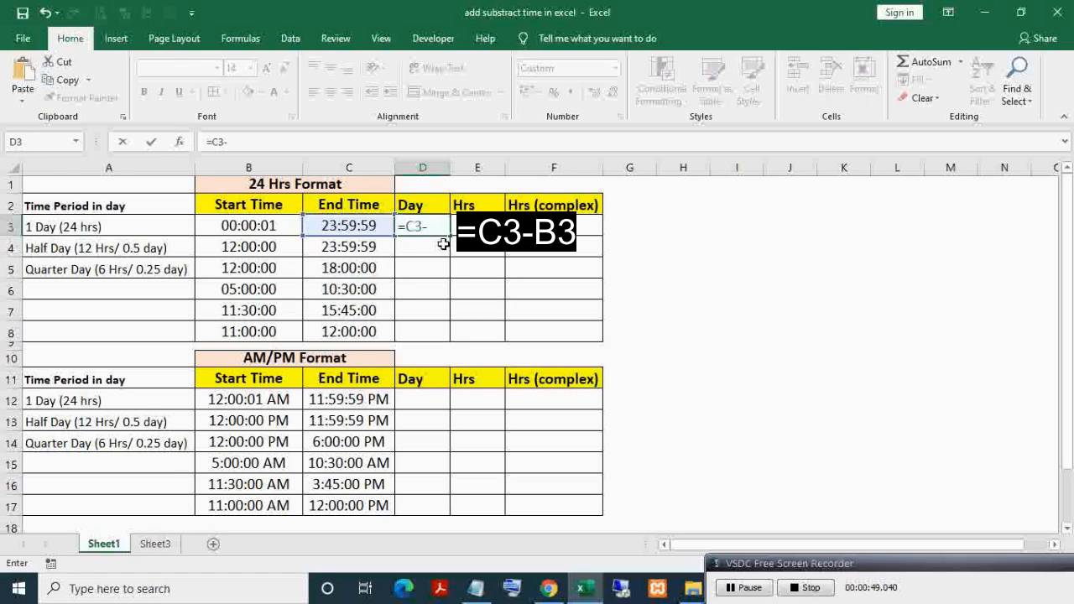
key(Return)
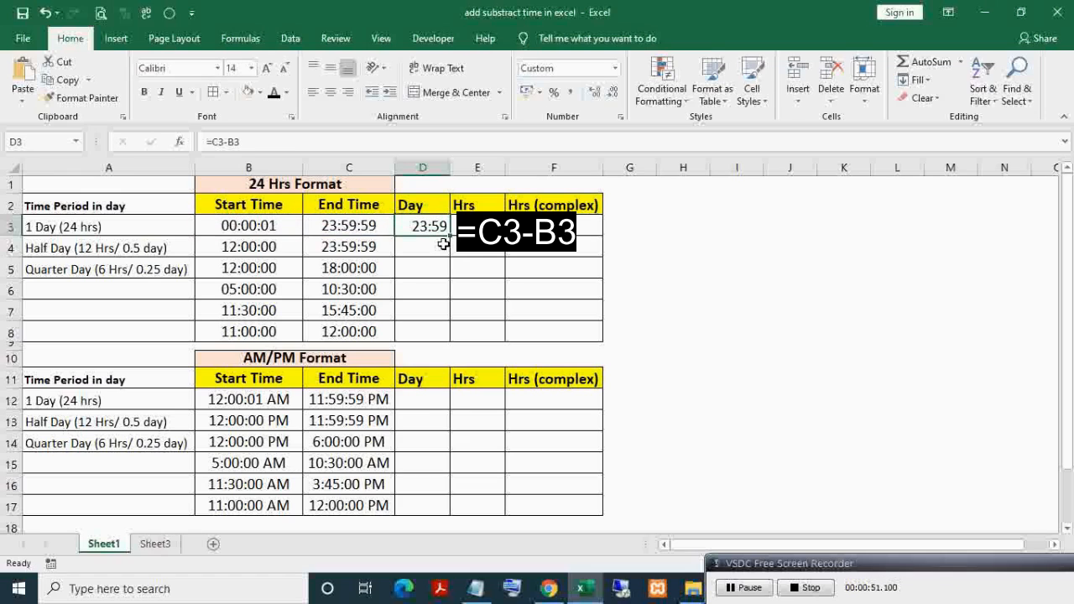
key(Return)
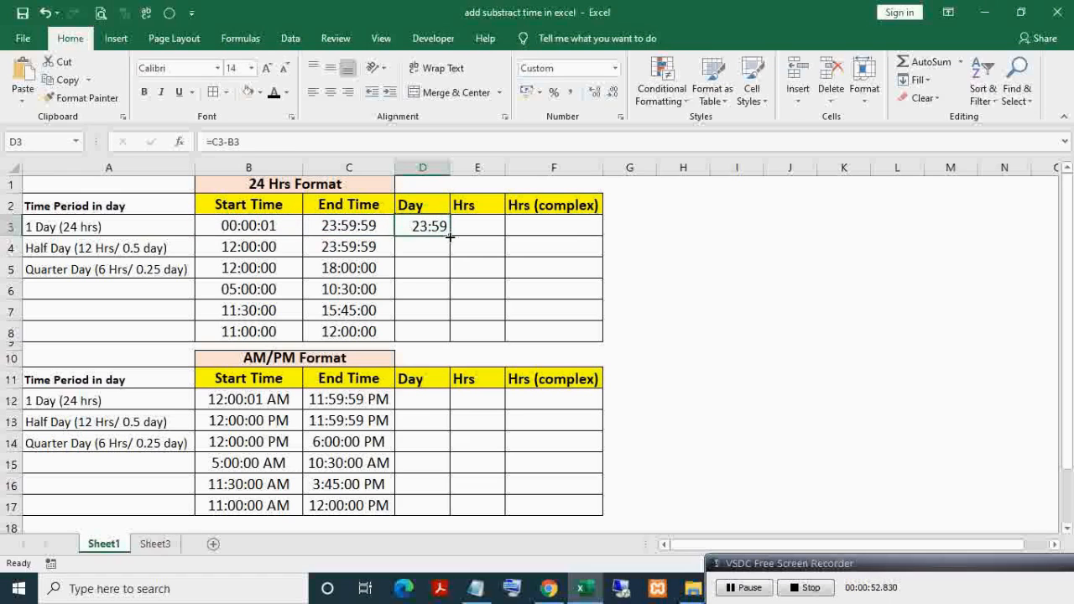
drag(450, 239, 433, 332)
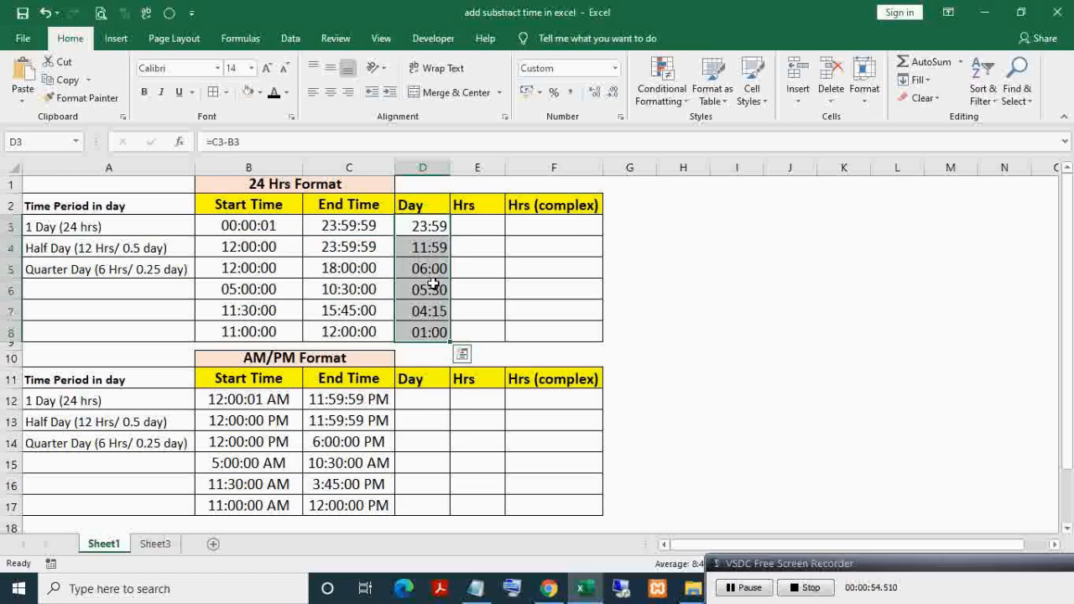
click(423, 333)
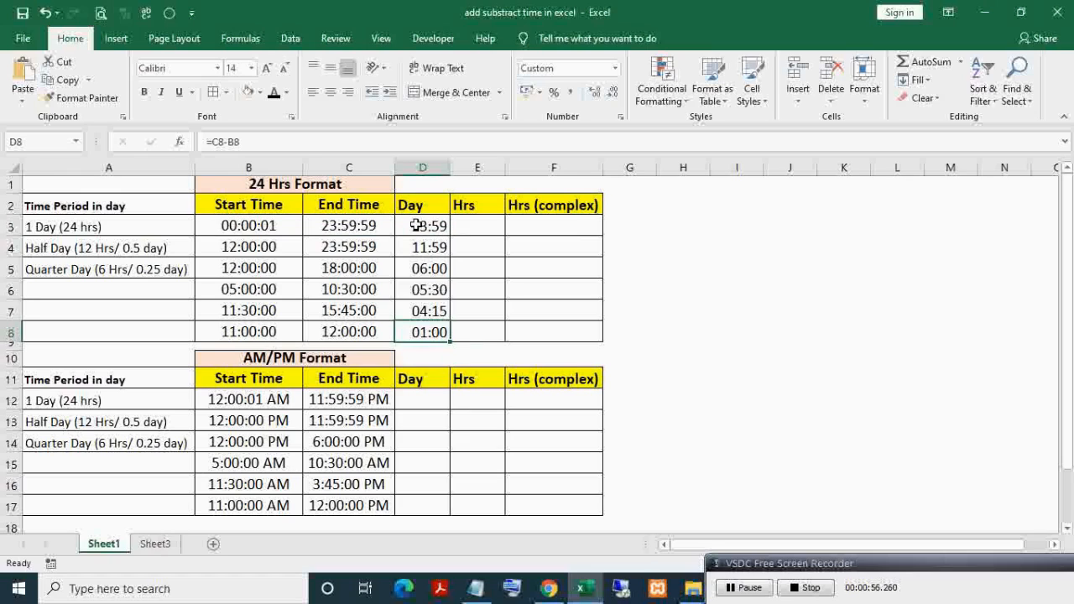
Step: Inspect the day results in D3, D4 and D5 (1, 0.5, 0.25)
click(423, 225)
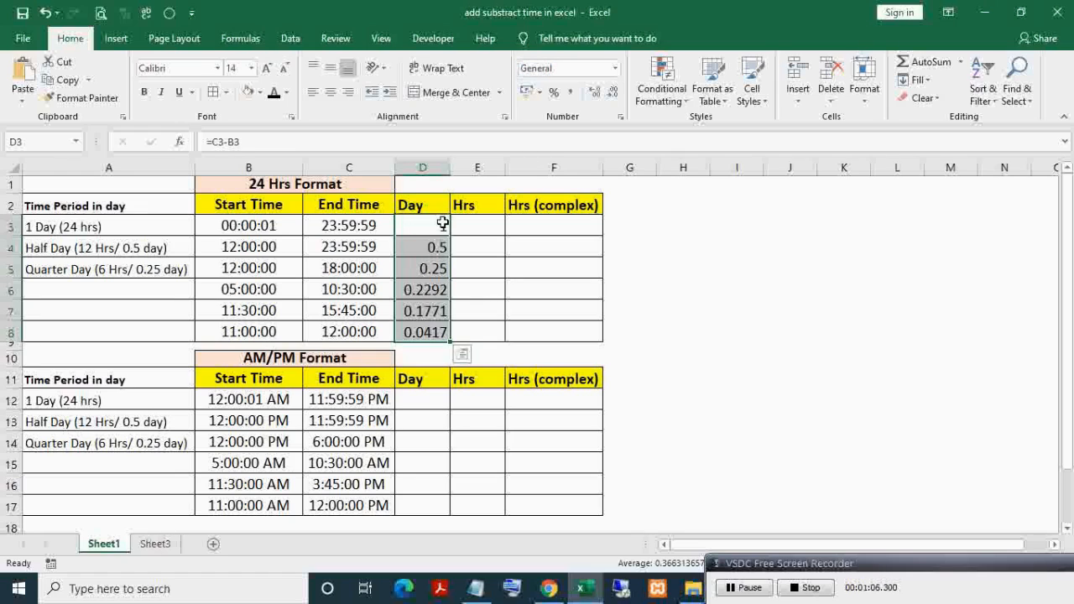
click(423, 225)
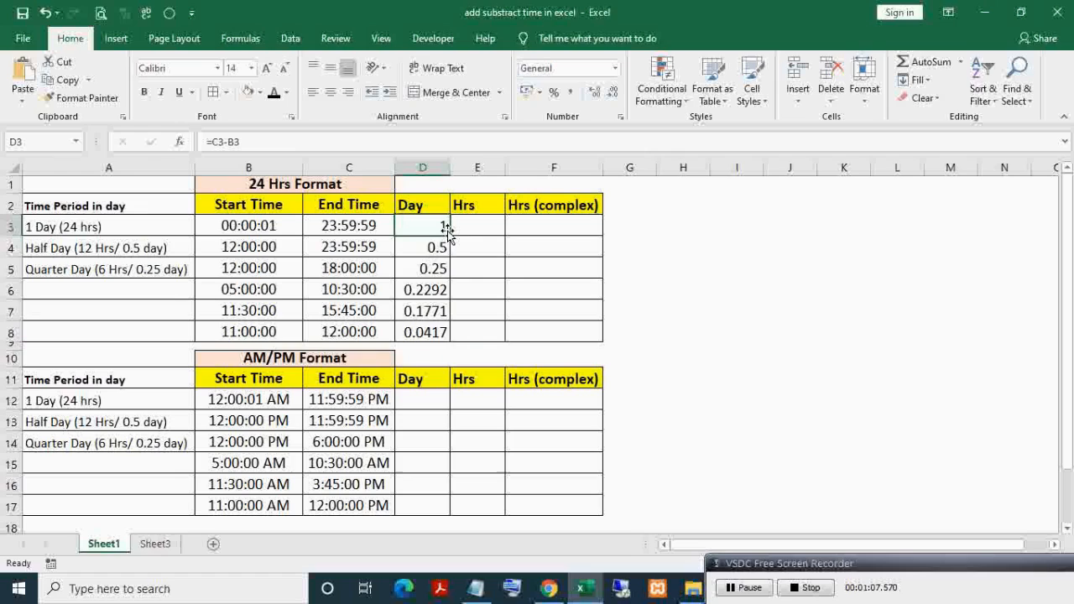
mouse_move(423, 225)
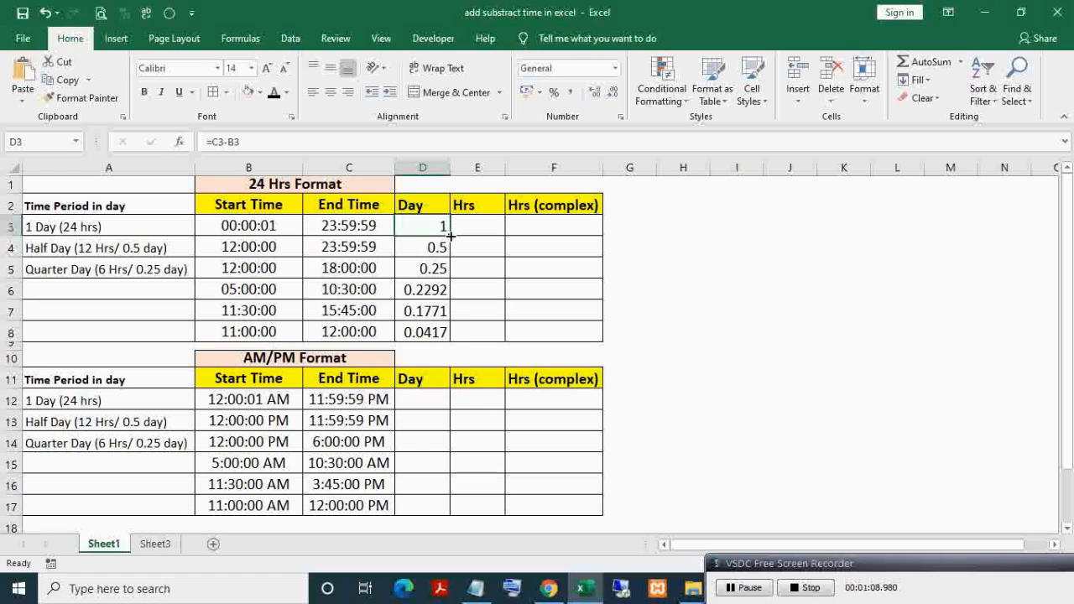
click(423, 247)
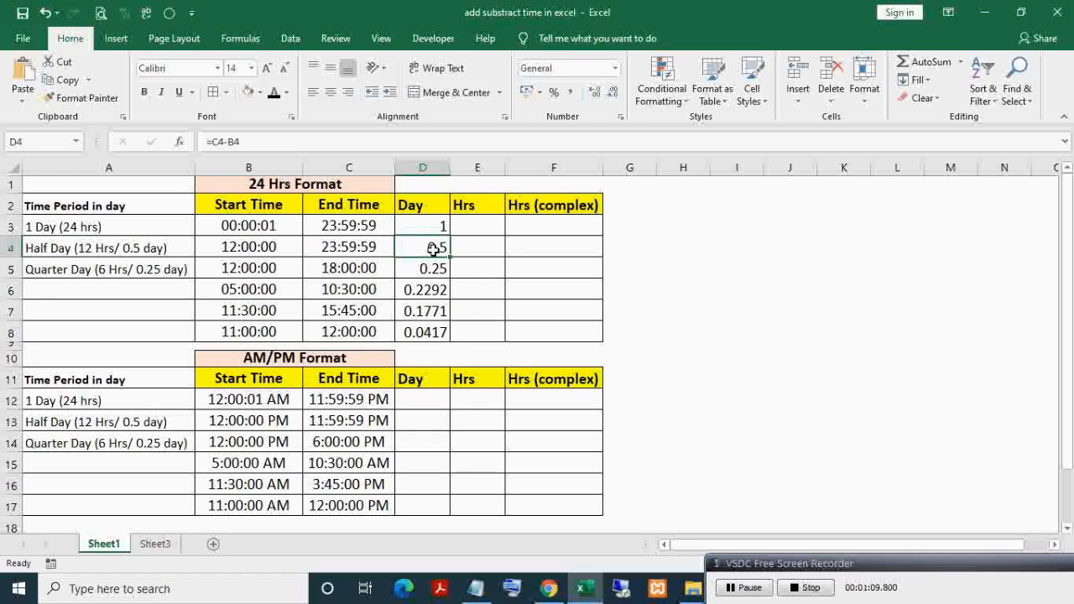
mouse_move(433, 269)
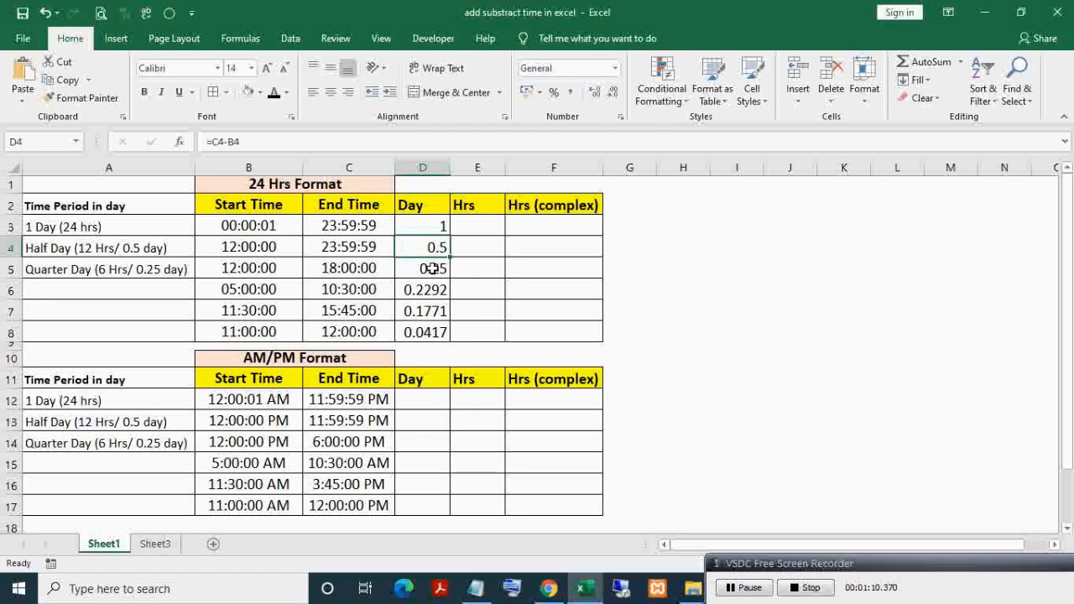
click(423, 269)
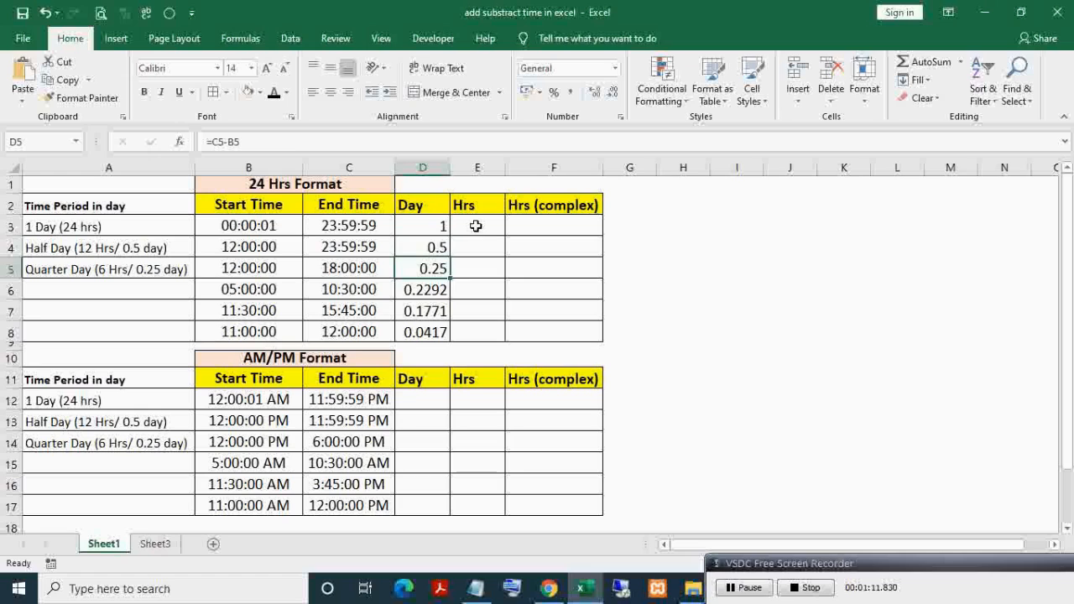
Step: Compute Hrs as Day times 24 (=D3*24), fill down to E8 and show fewer decimals
click(477, 225)
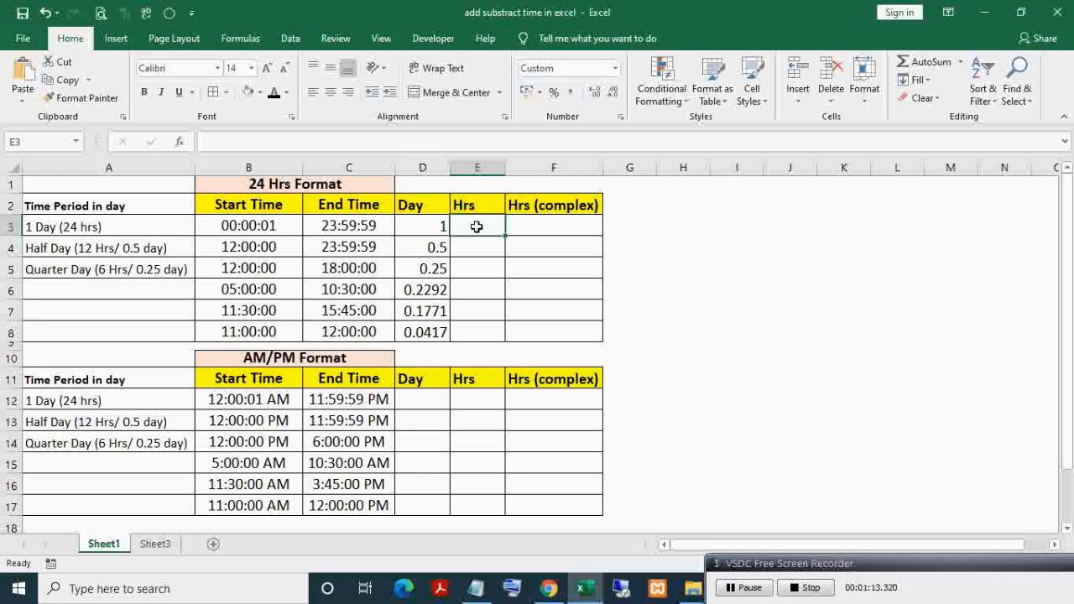
text(=)
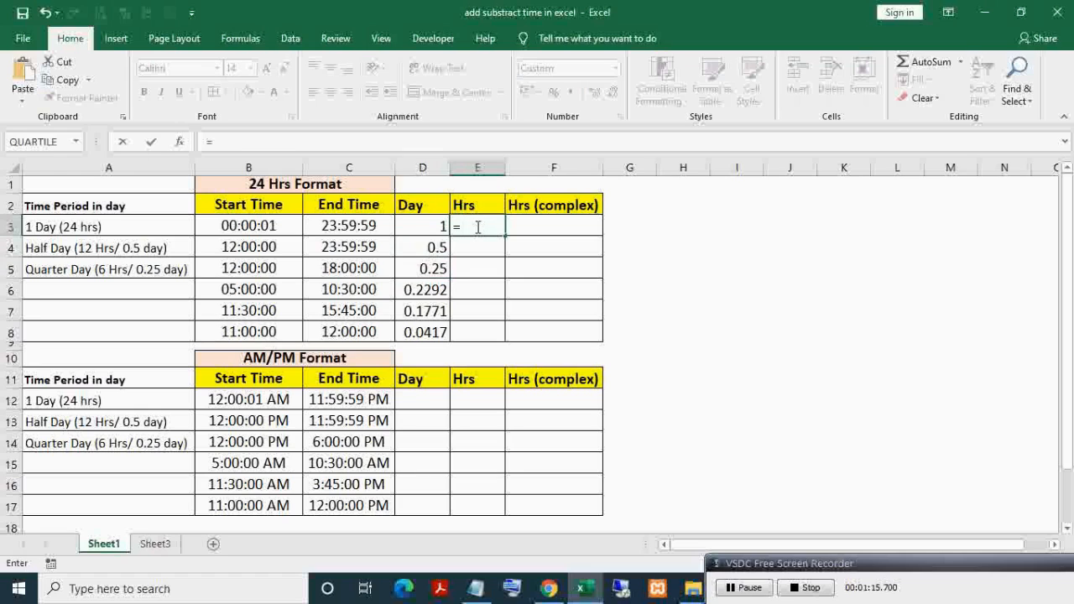
click(423, 227)
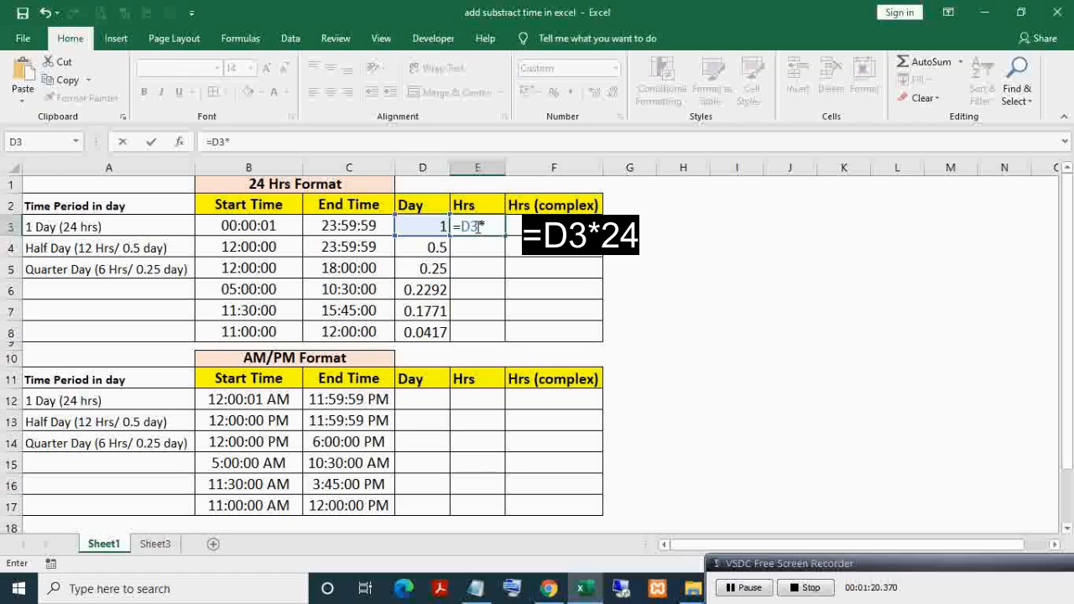
text(24)
key(Return)
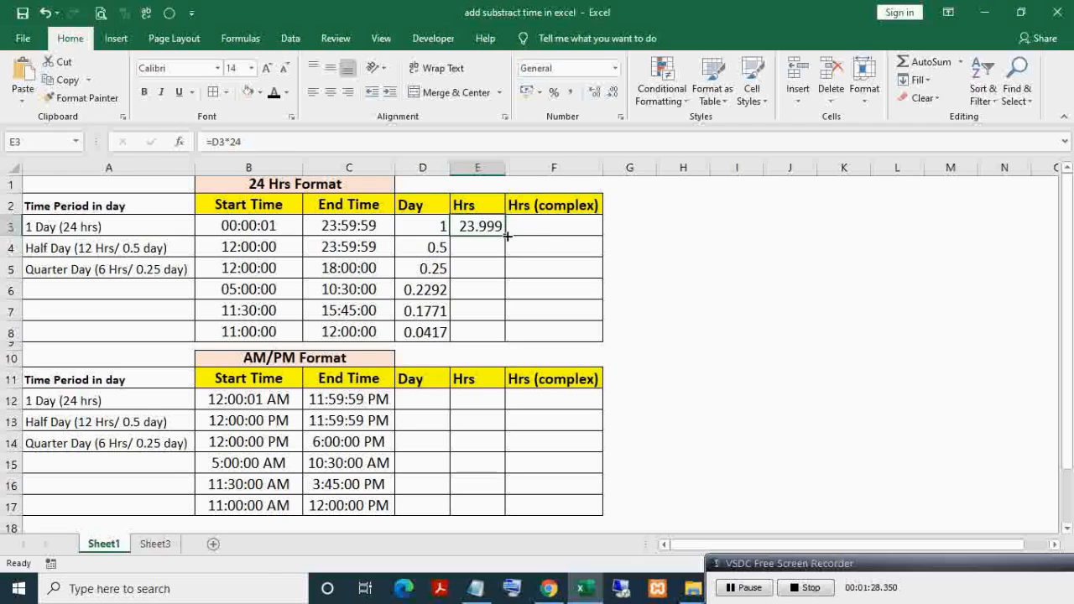
drag(506, 236, 477, 333)
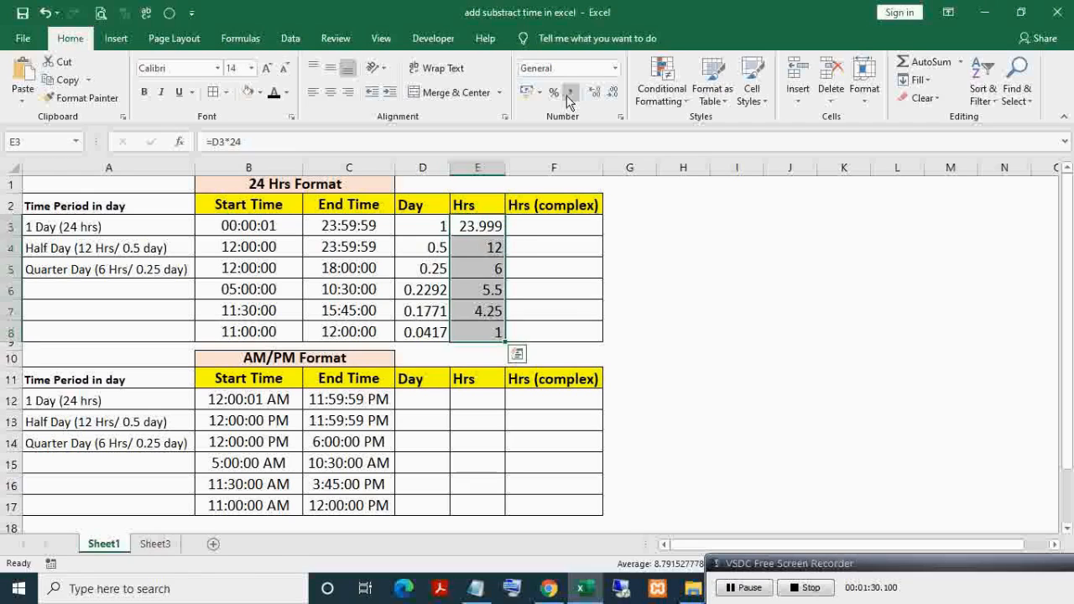
click(614, 92)
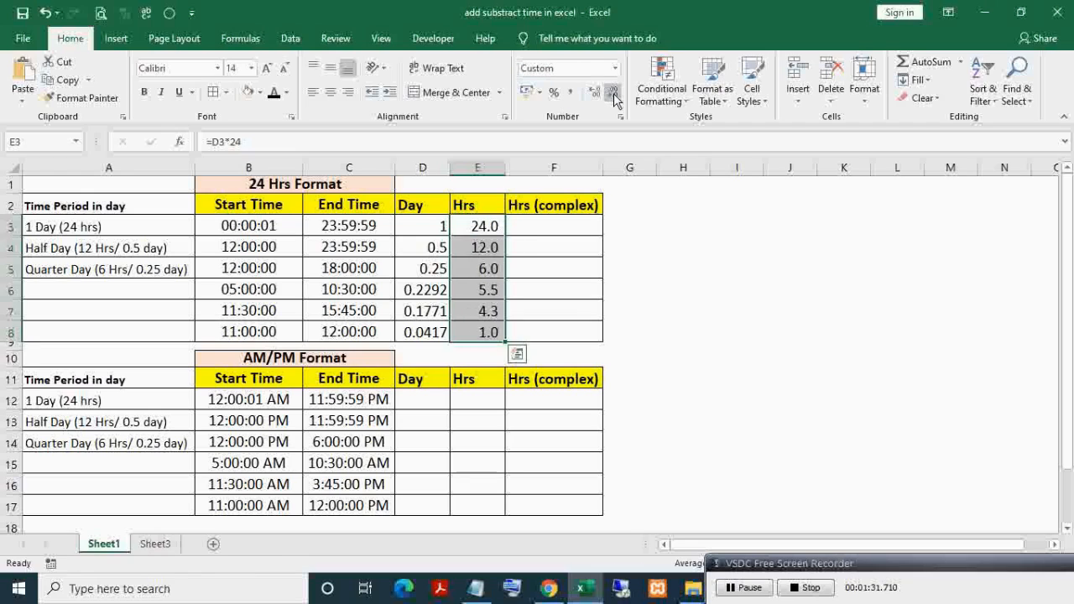
click(615, 90)
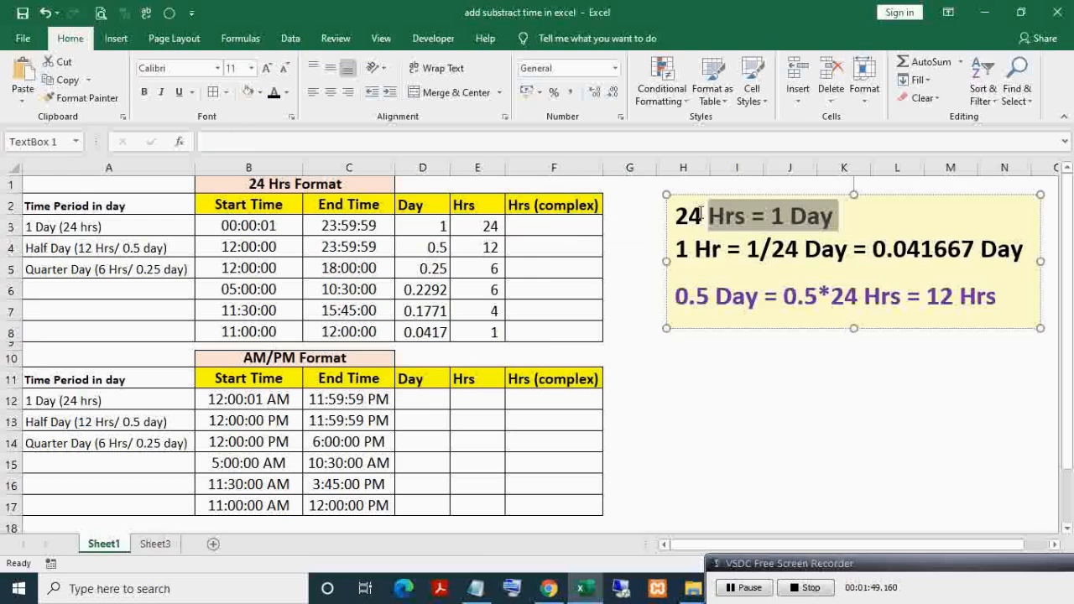
Step: Leave the conversion note (24 hrs = 1 day, 0.5 day = 12 hrs) by selecting an empty cell
click(735, 359)
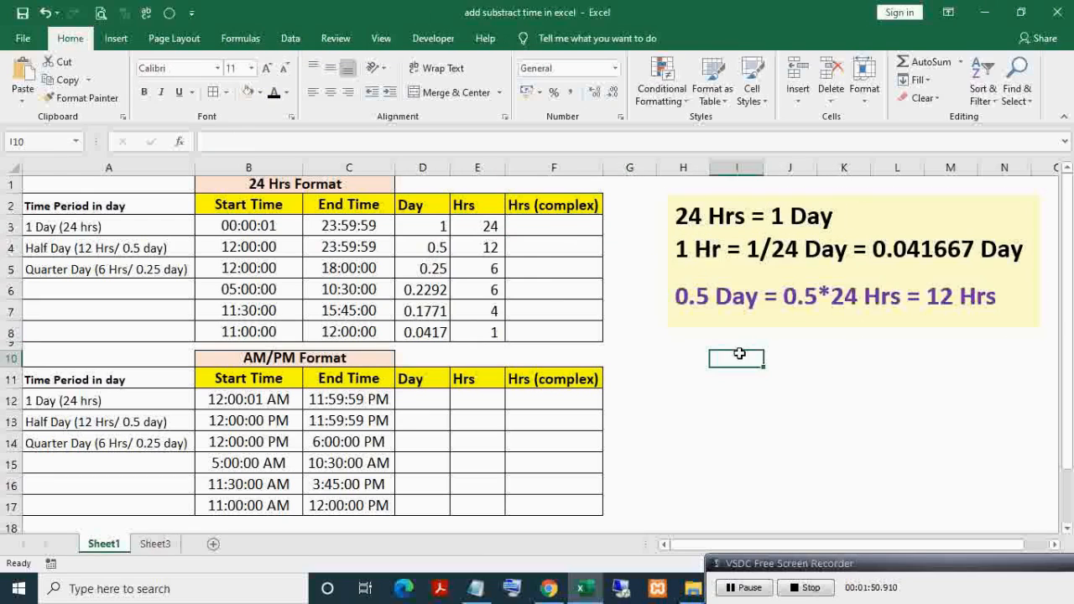
mouse_move(687, 252)
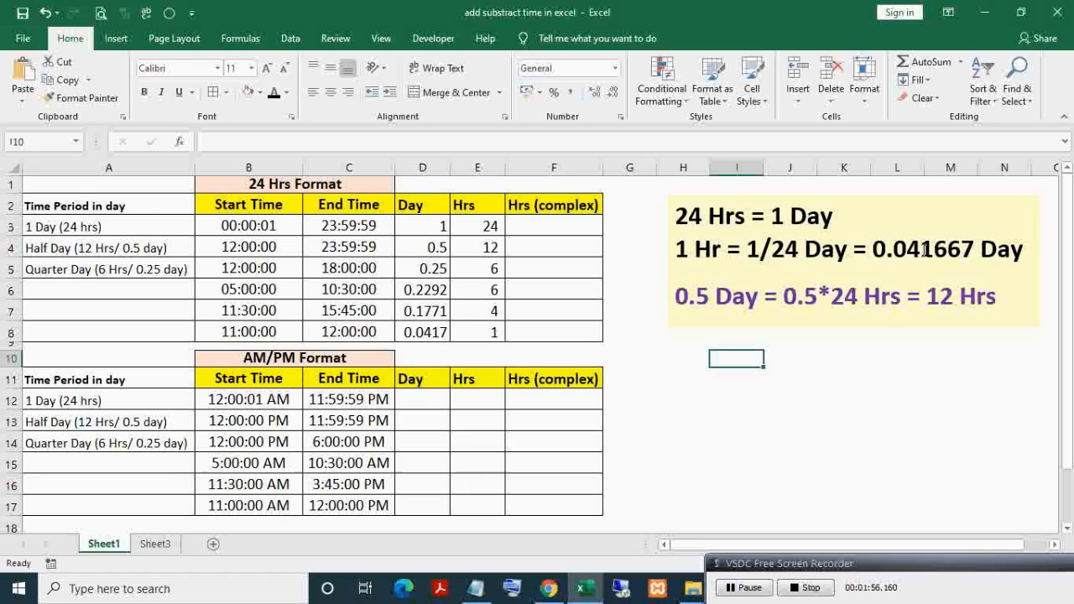
mouse_move(690, 310)
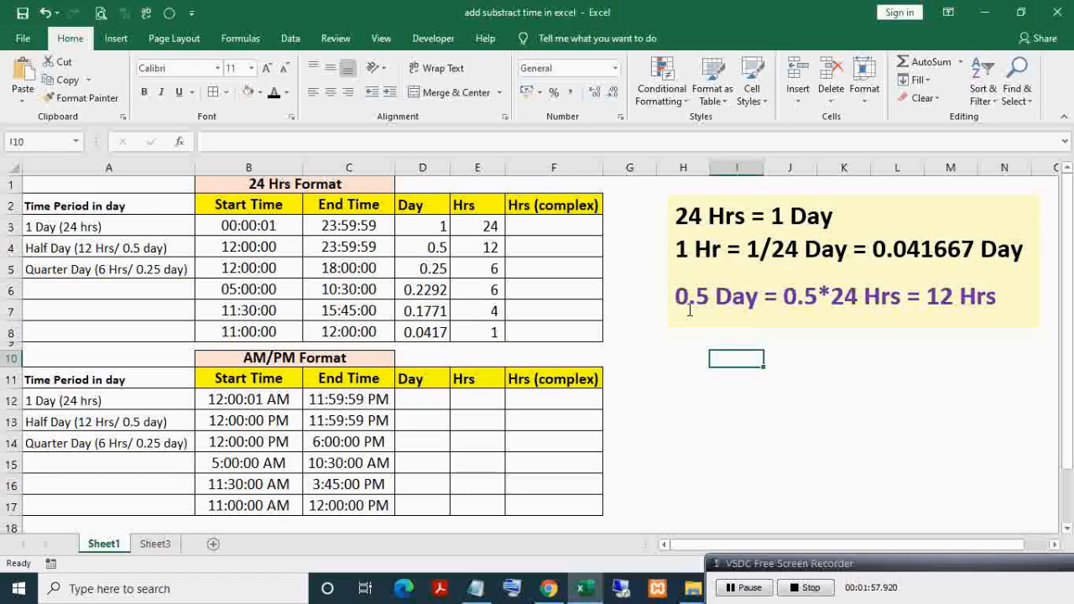
mouse_move(678, 292)
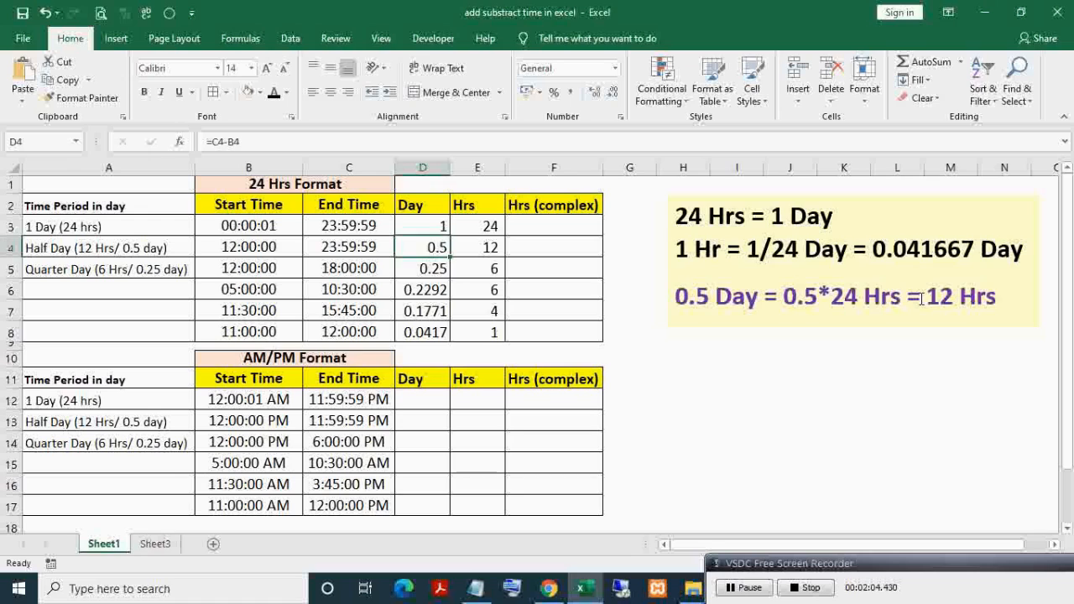
mouse_move(974, 298)
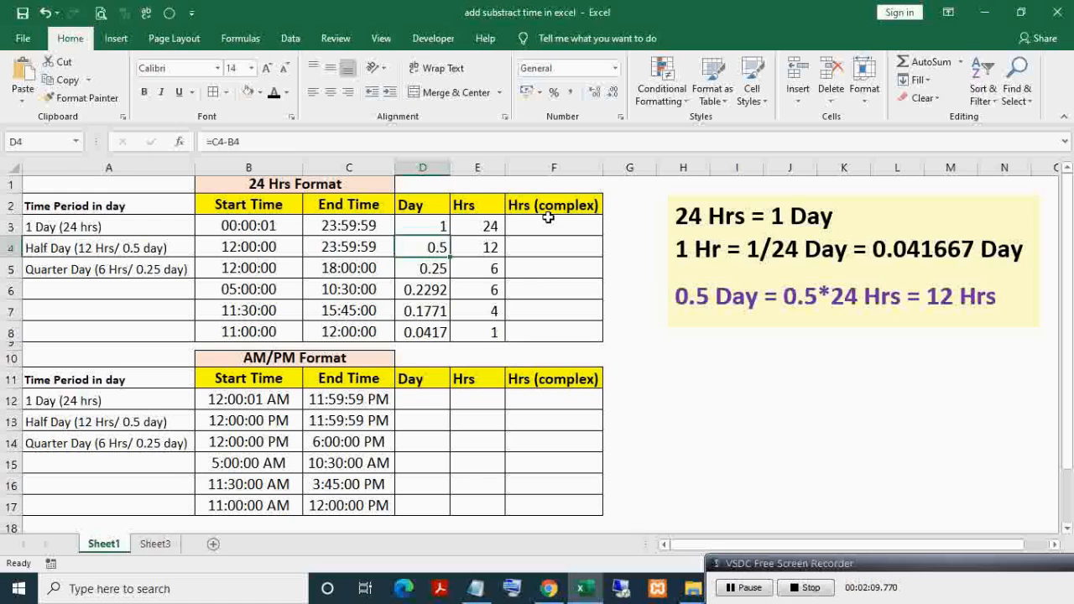
mouse_move(533, 227)
text(=D3*24)
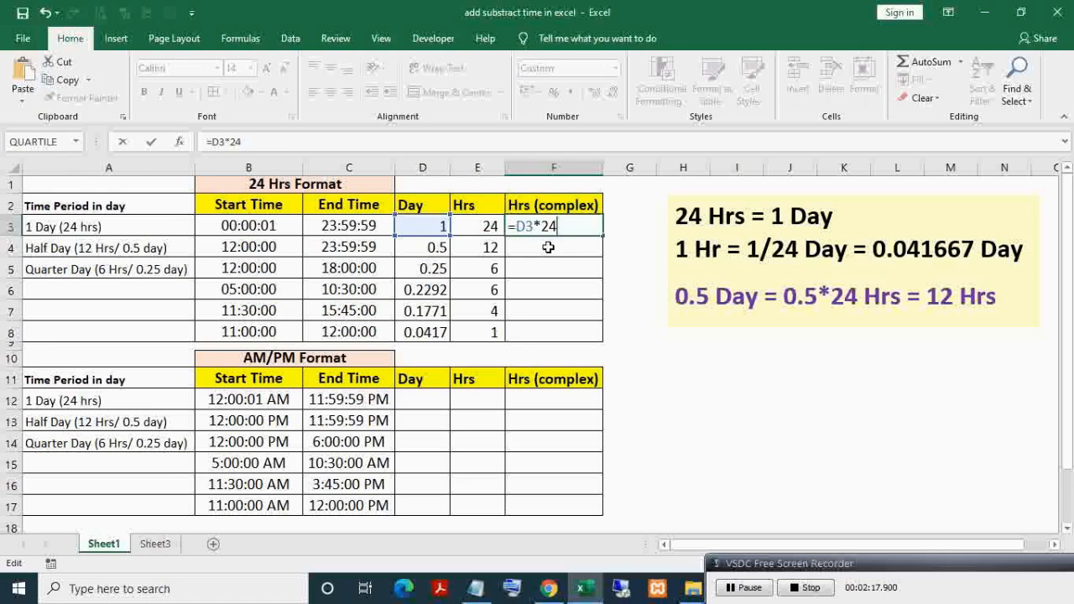
Step: Enter the direct hours formula =(C3-B3)*24 in F3, giving 23.99944444
text((C3-B3))
key(Return)
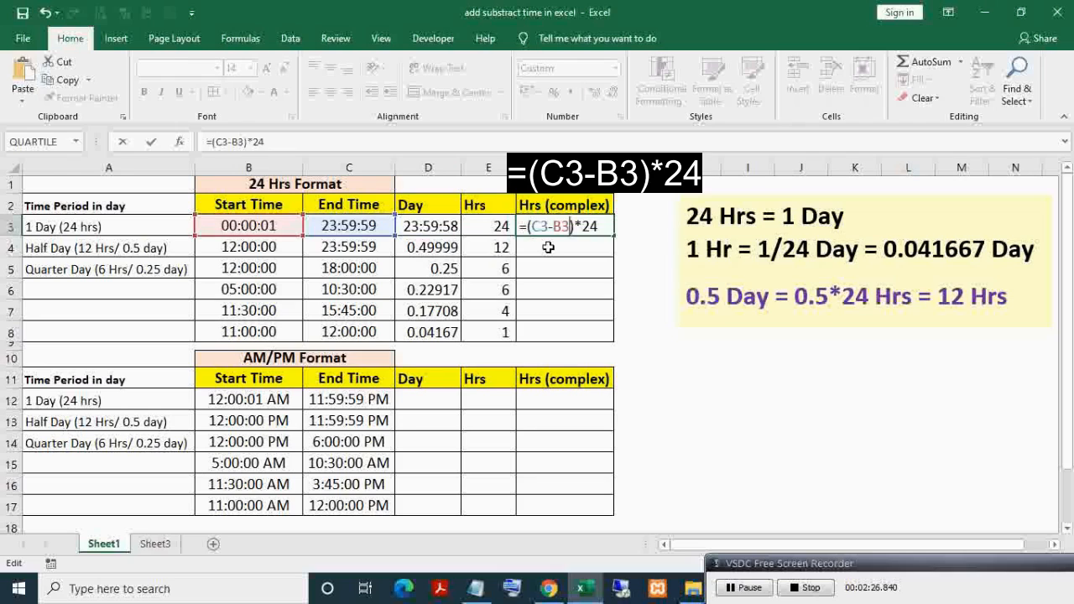
key(enter)
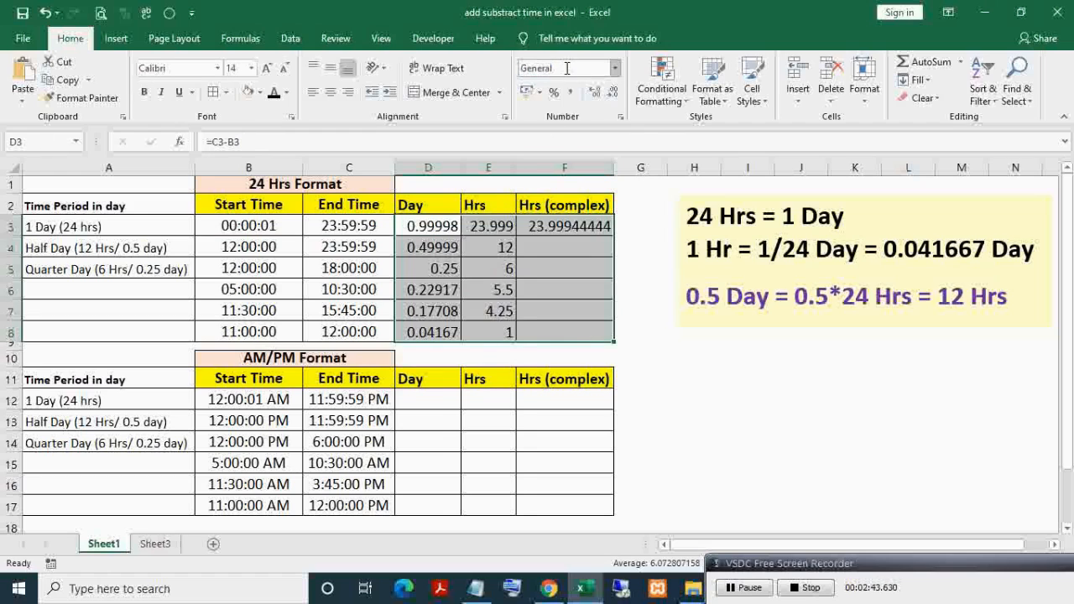
Step: Apply Number format to the results and move to the AM/PM table's first Day cell
click(594, 92)
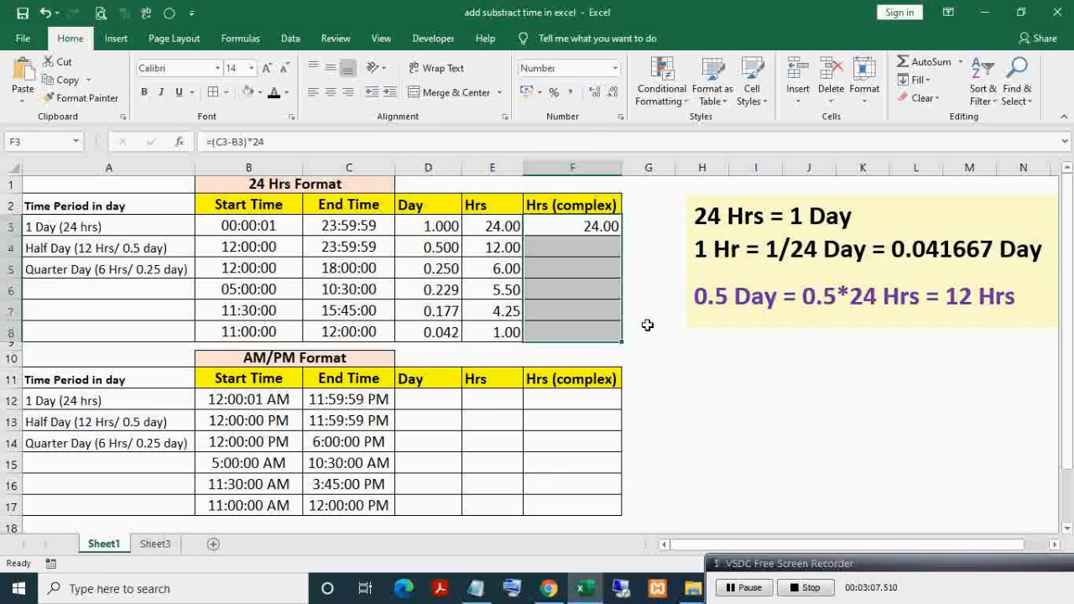
click(428, 399)
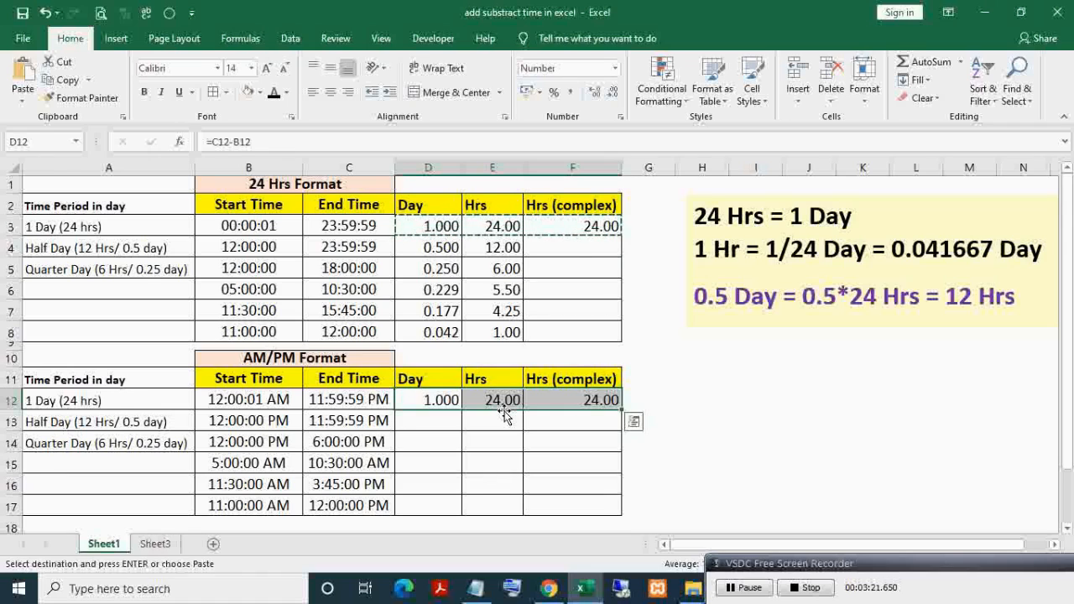
mouse_move(621, 411)
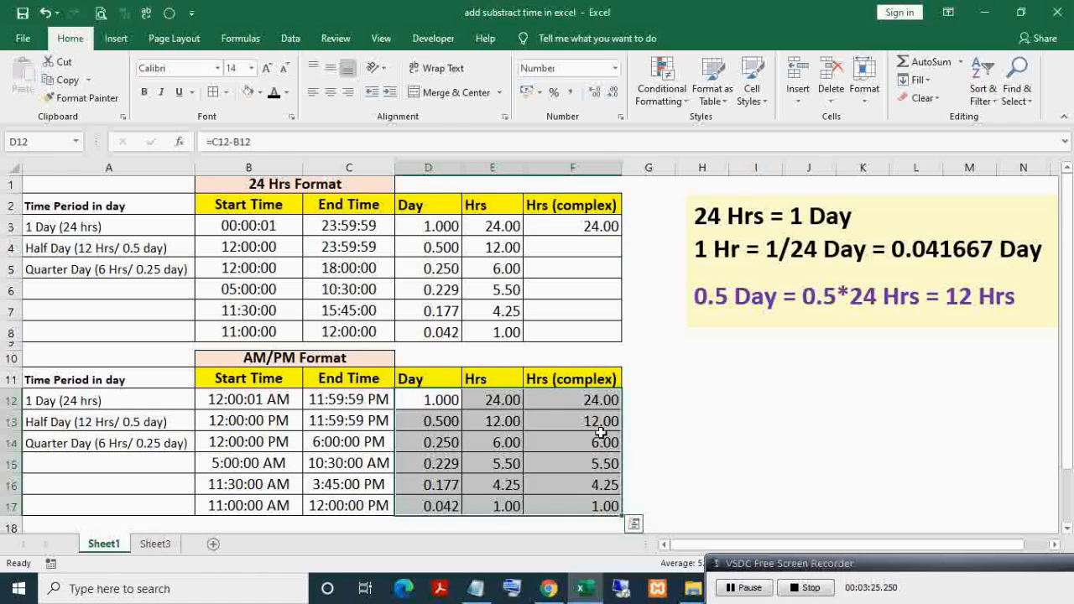
Step: Check the pasted Day and Hrs (complex) formulas in rows 12 and 17 of the AM/PM table
click(573, 505)
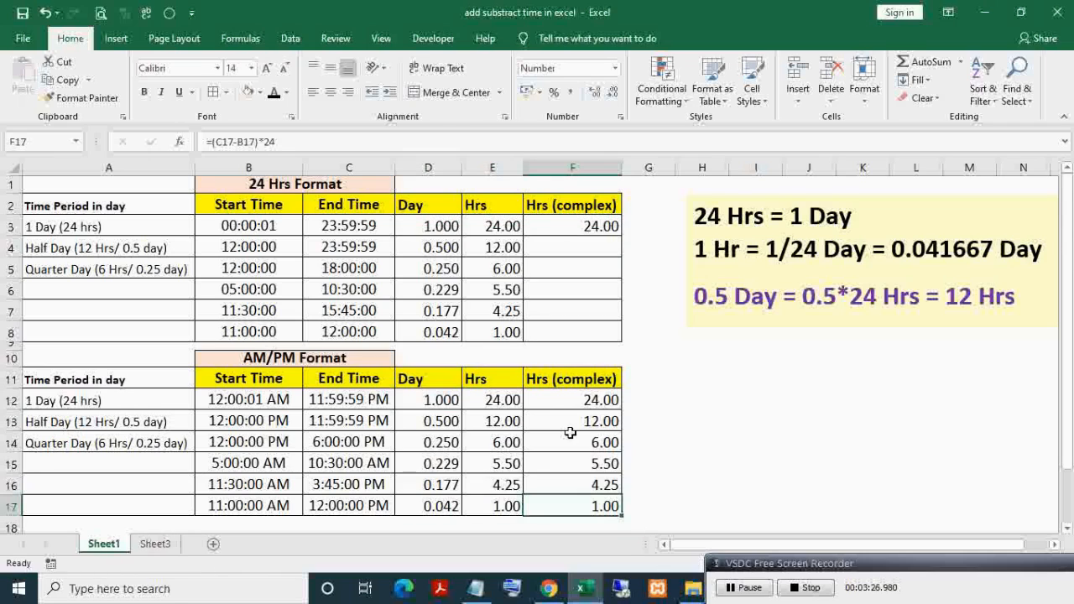
click(573, 399)
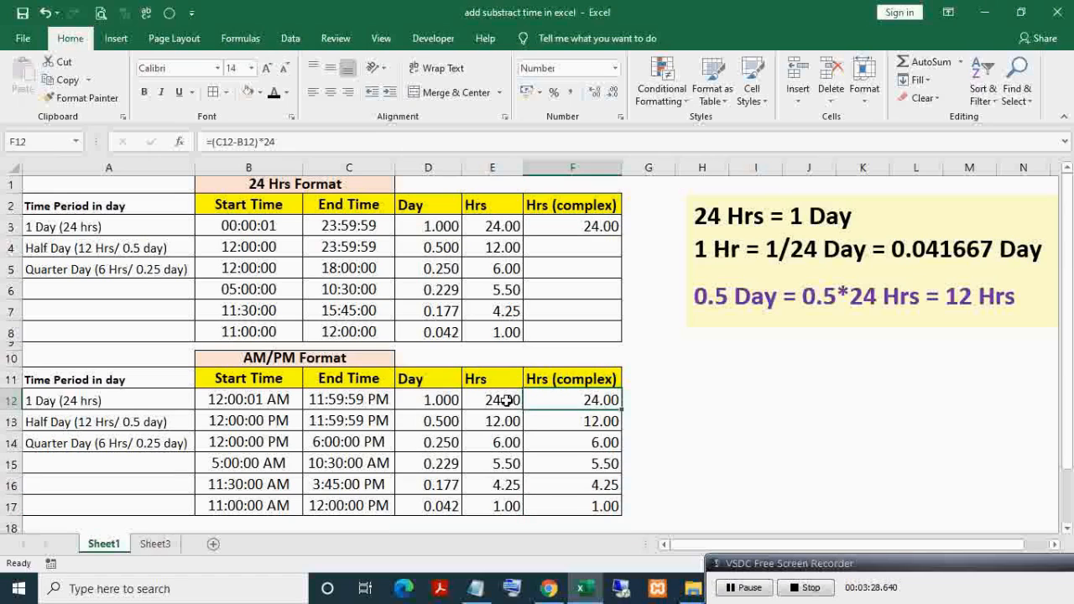
click(428, 399)
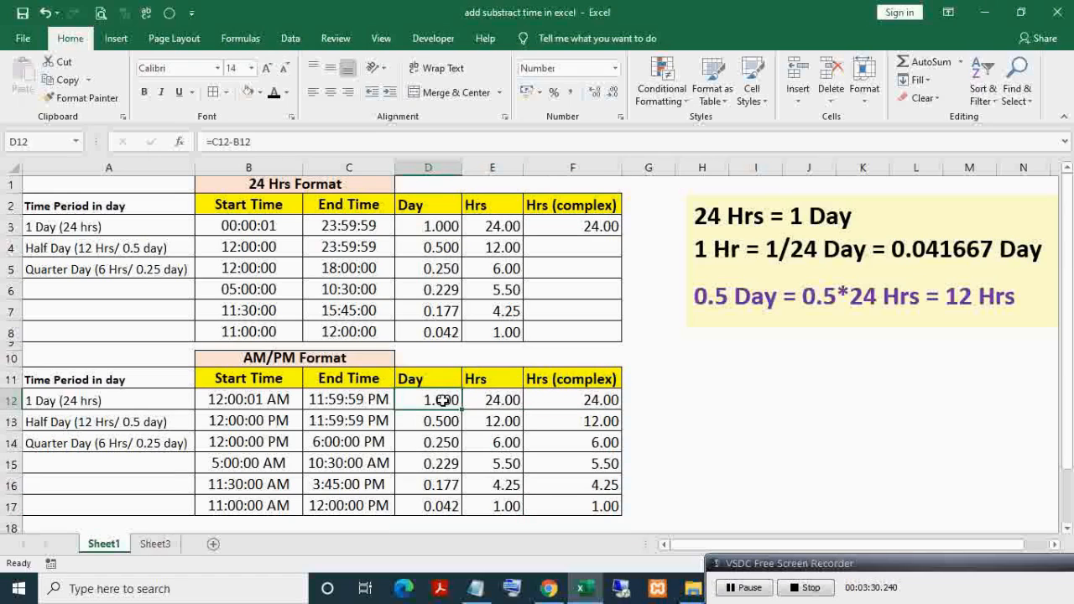
click(572, 399)
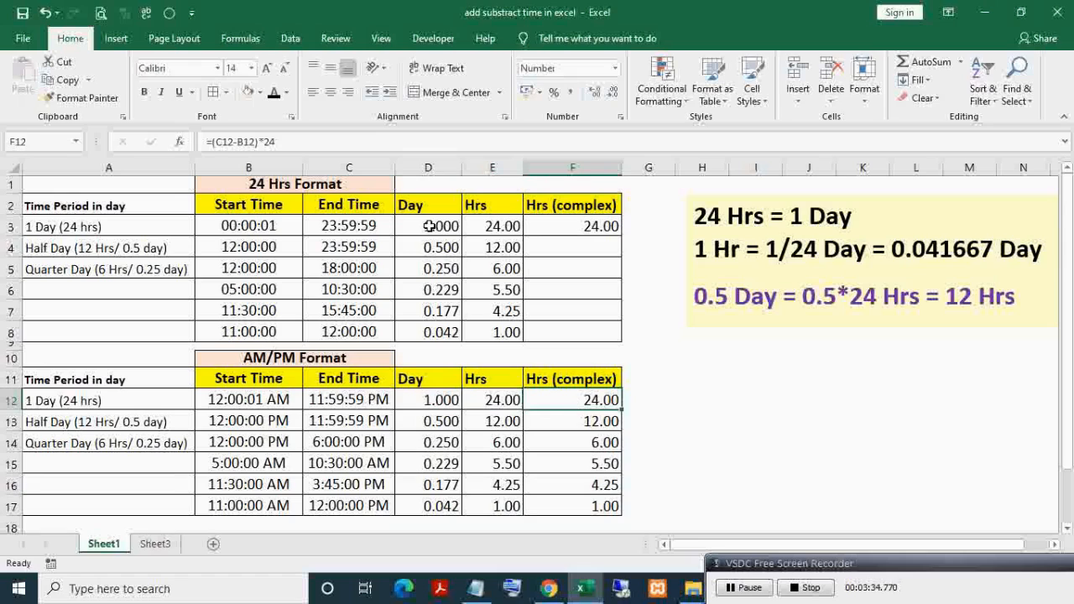
click(573, 225)
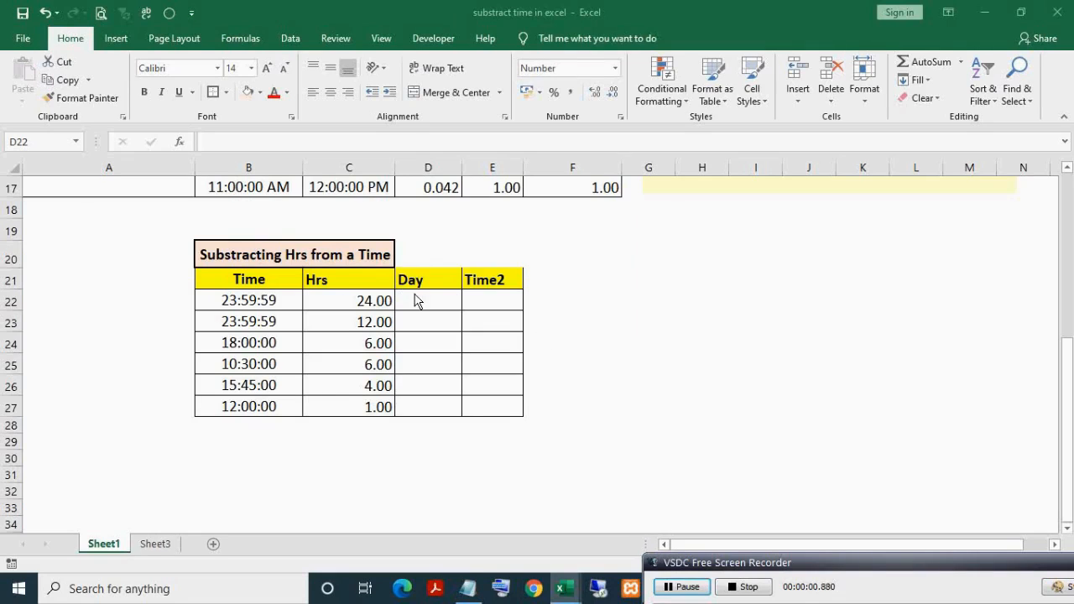
Step: Compute Day in D22 as the 24.00 hours value divided by 24 (=C22/24)
click(428, 299)
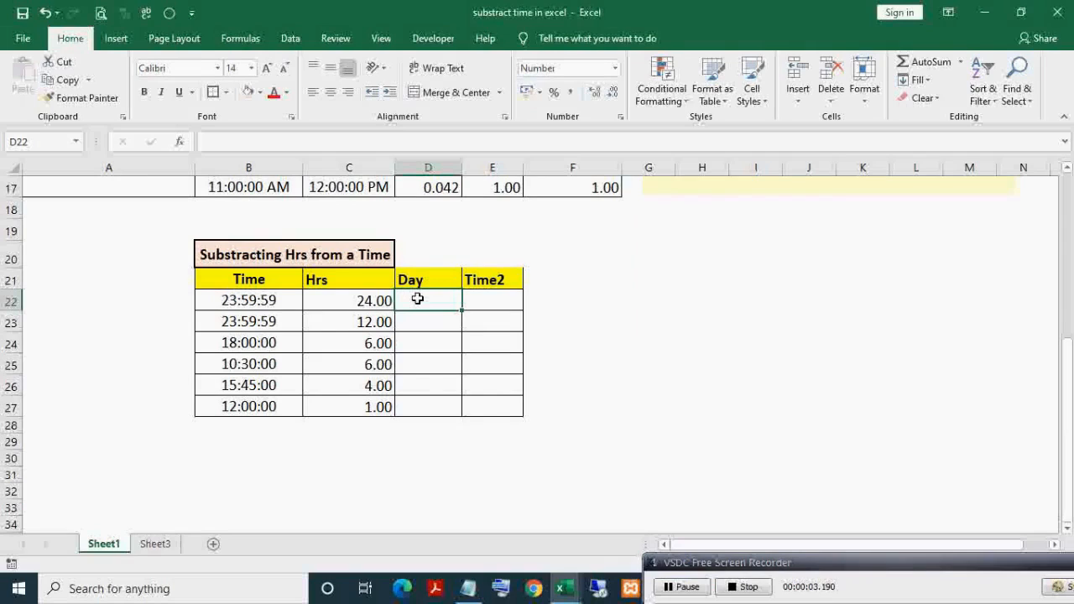
text(=)
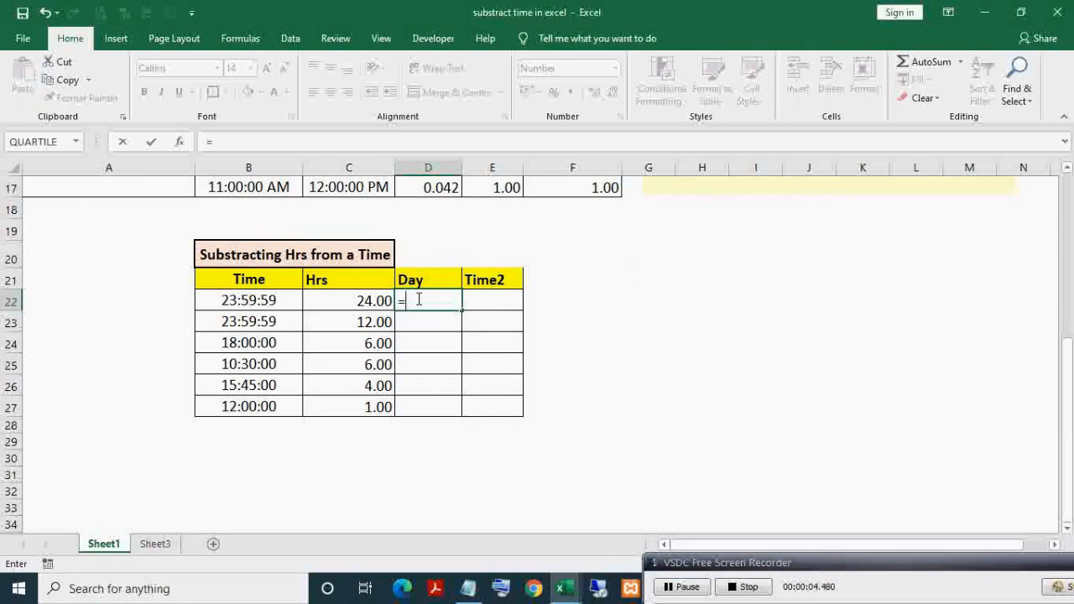
click(349, 298)
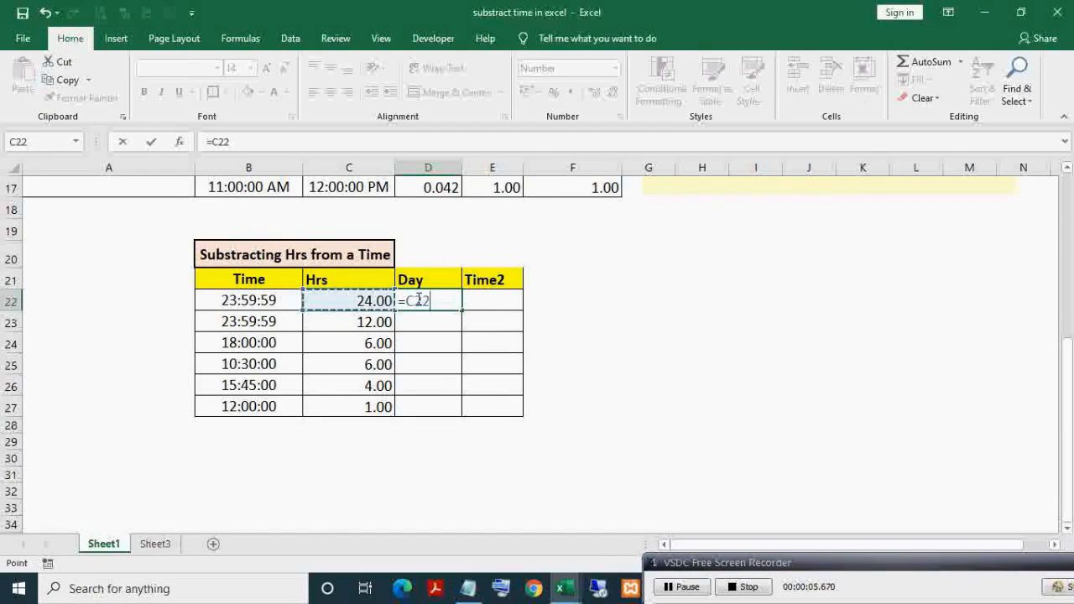
text(/2)
click(494, 300)
text(=)
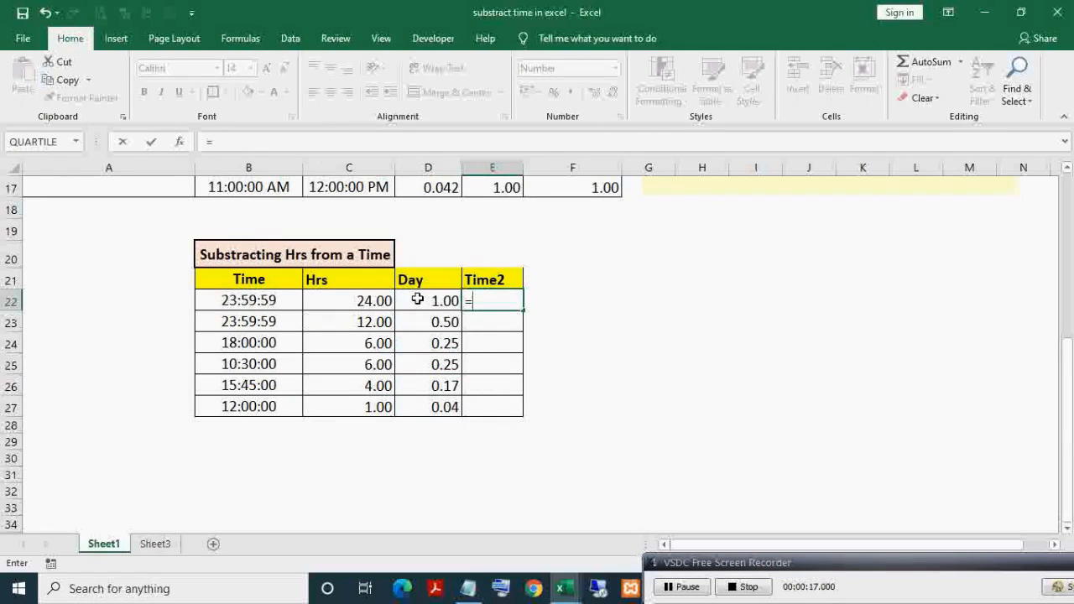
Step: Compute Time2 as the 23:59:59 time minus Day (=B22-D22) and fill down to row 27
click(248, 299)
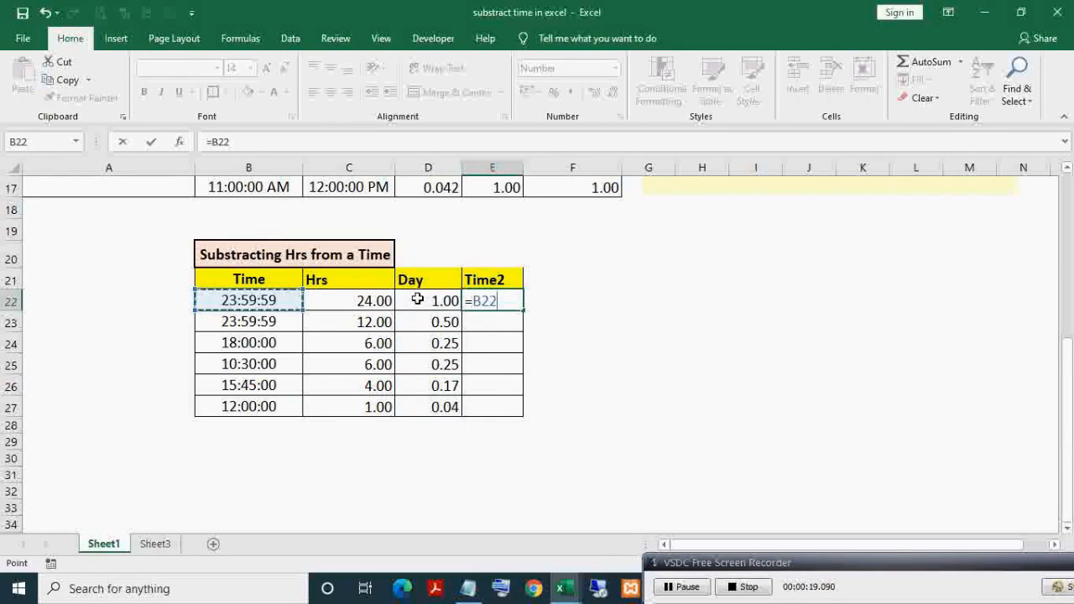
text(-D22)
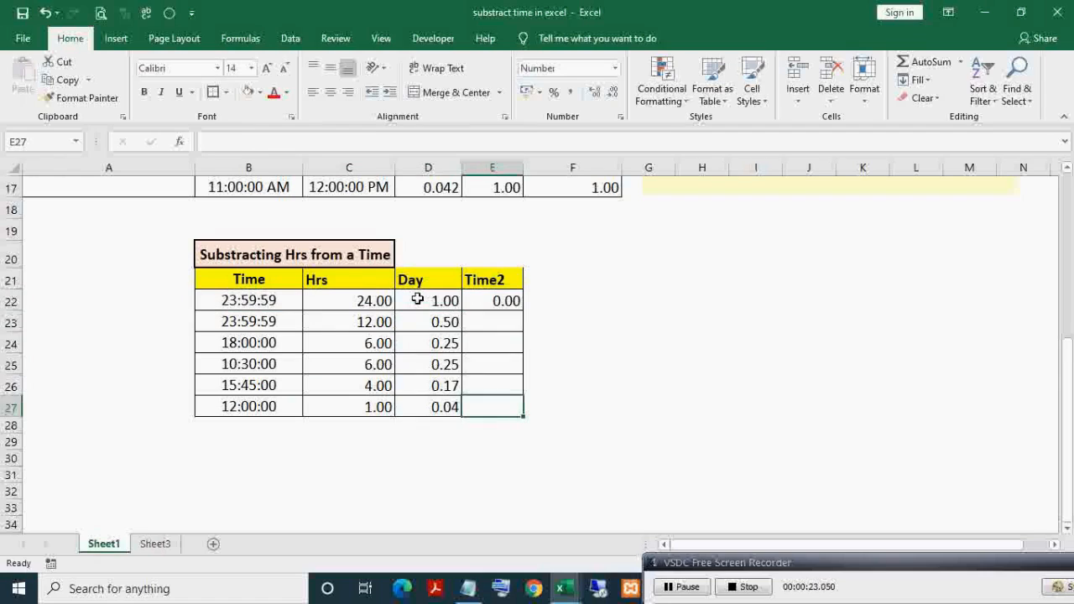
drag(506, 300, 507, 406)
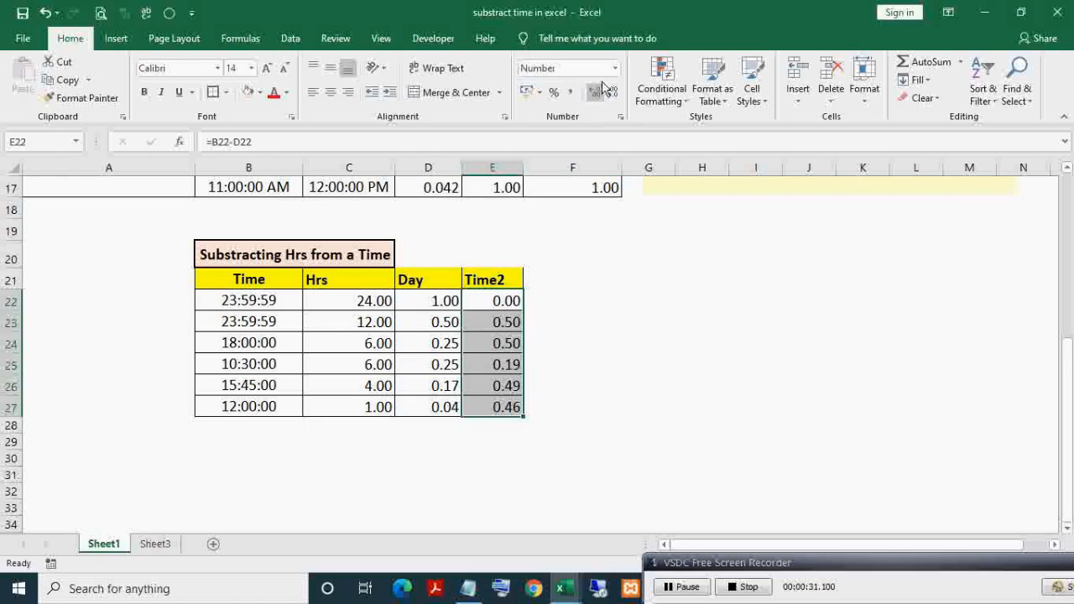
Step: Format Time2 as 13:30:55 time via More Number Formats and widen the column to fit
click(614, 68)
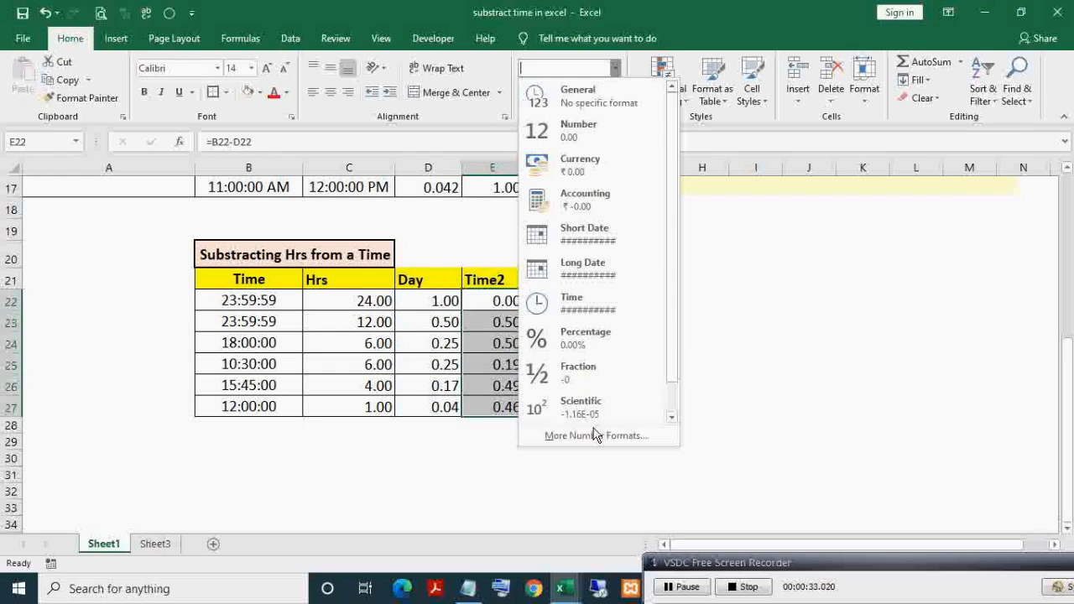
click(594, 436)
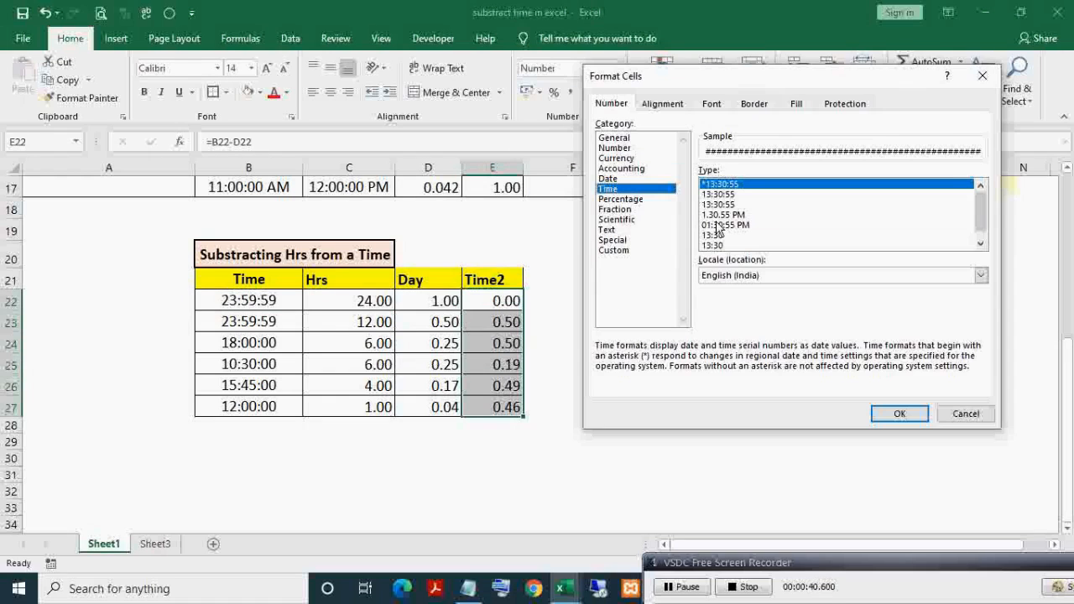
scroll(down, 3)
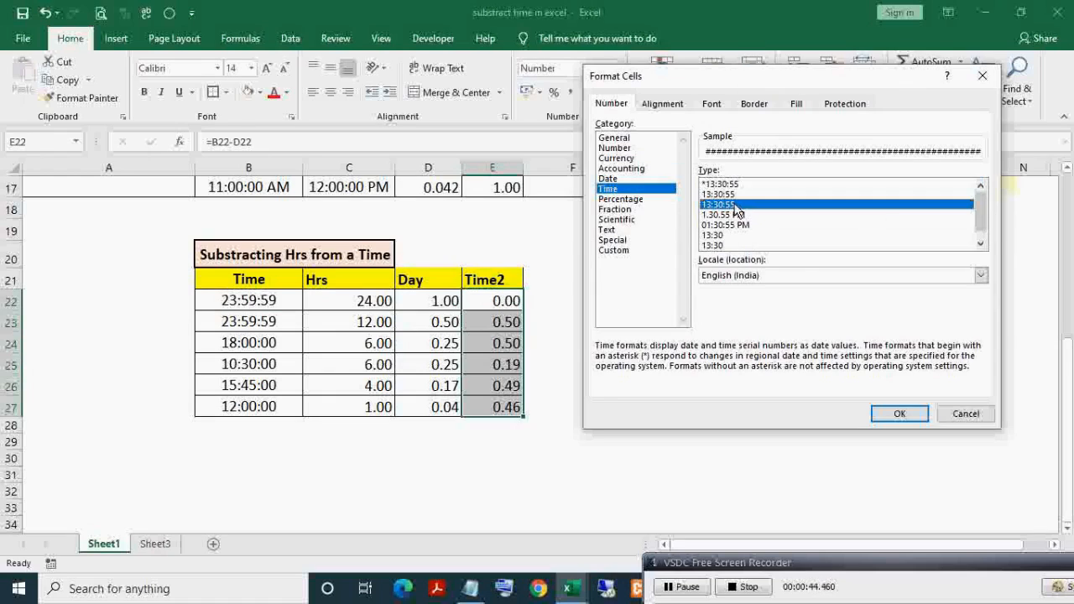
mouse_move(900, 413)
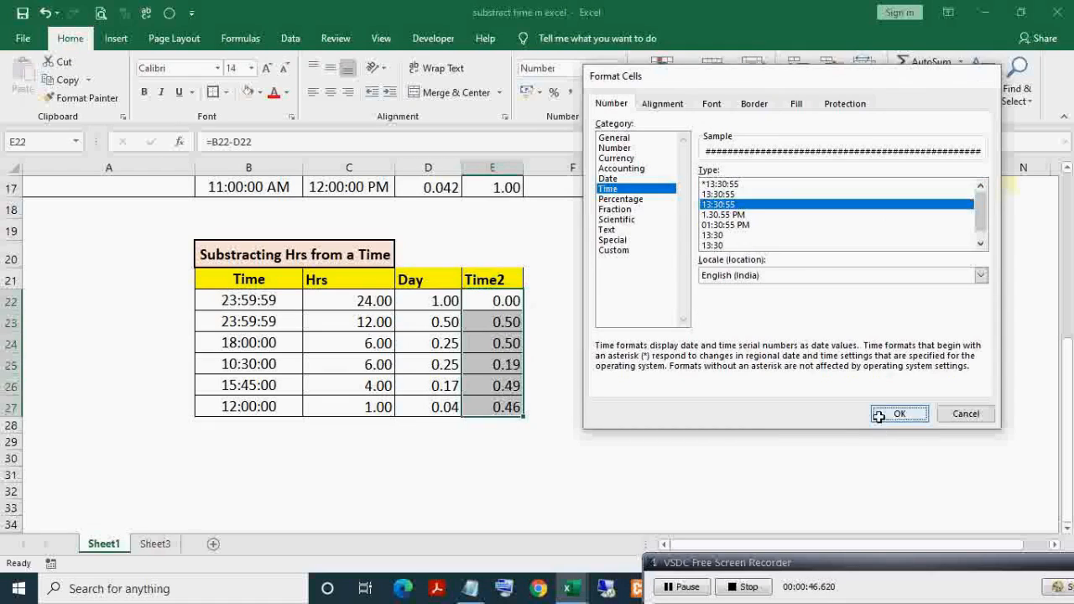
click(900, 413)
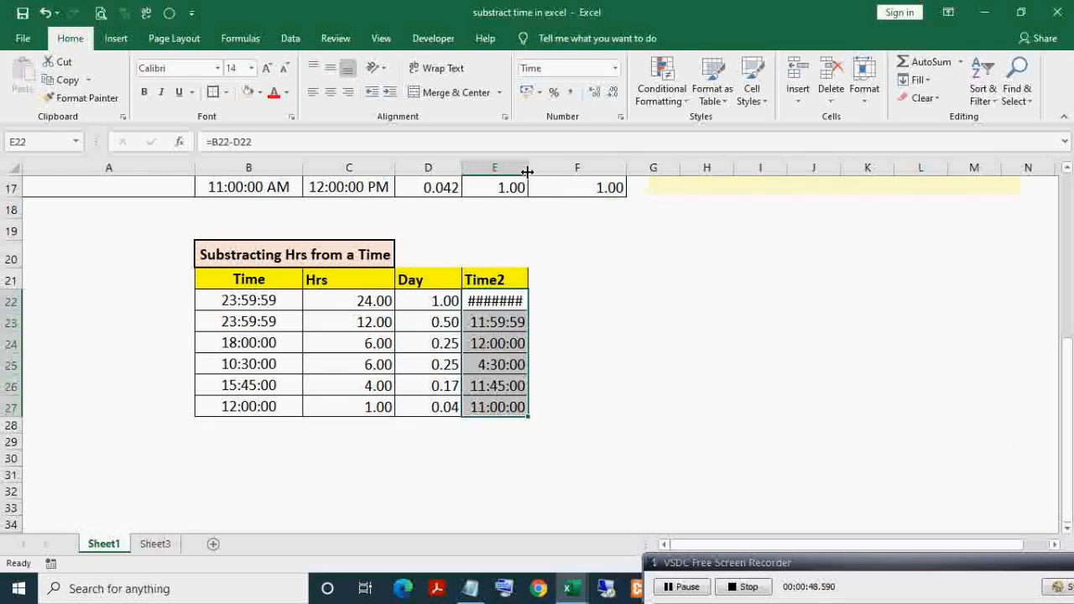
drag(527, 168, 542, 168)
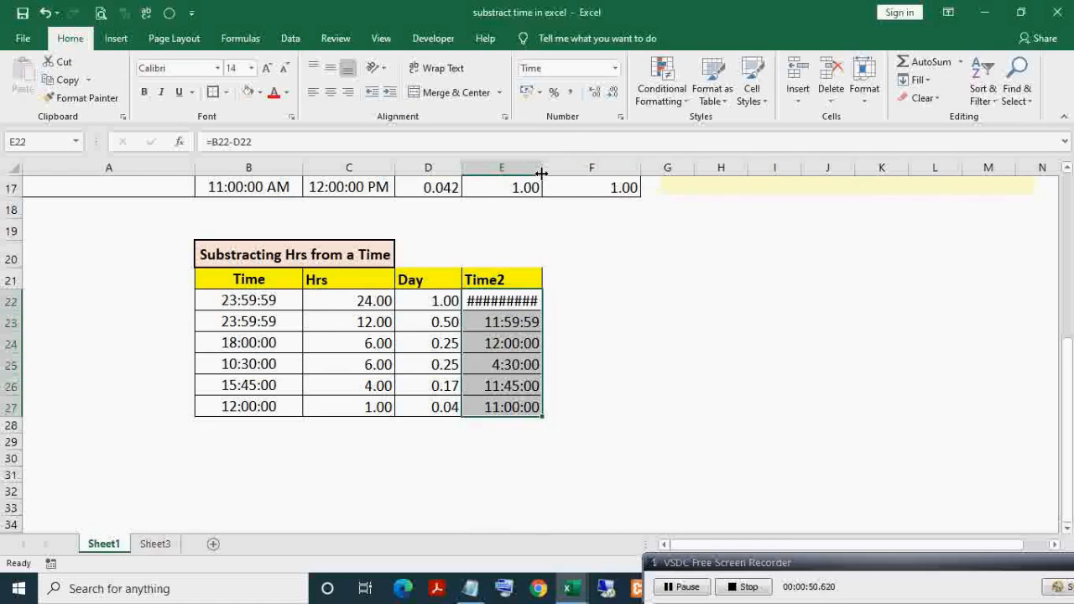
double_click(502, 300)
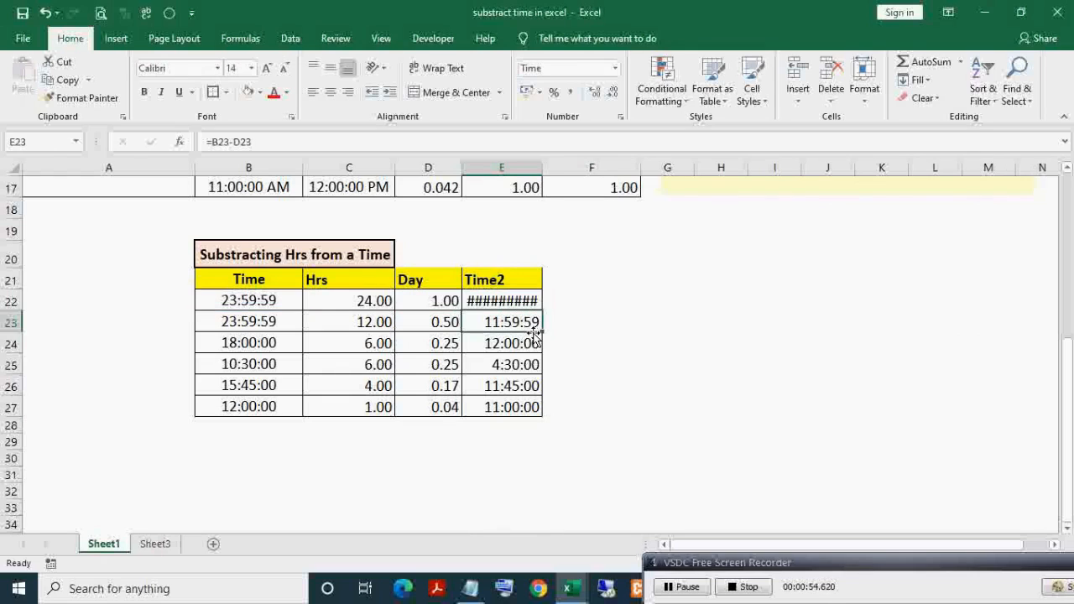
Step: Change the first time from 23:59:59 to 24:00:00 so its Time2 becomes 0:00:00
click(349, 299)
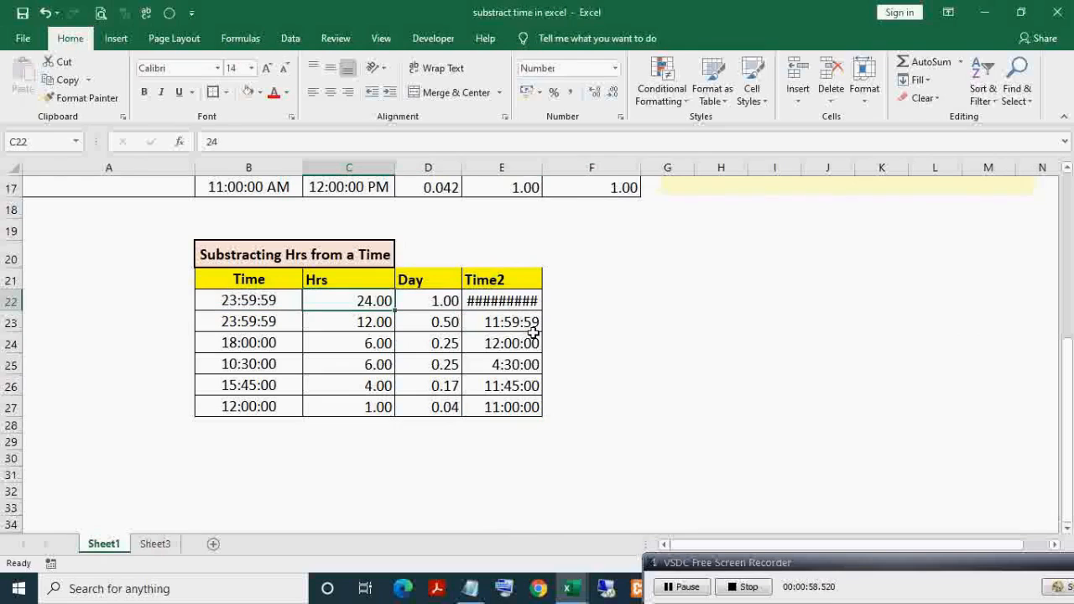
click(248, 299)
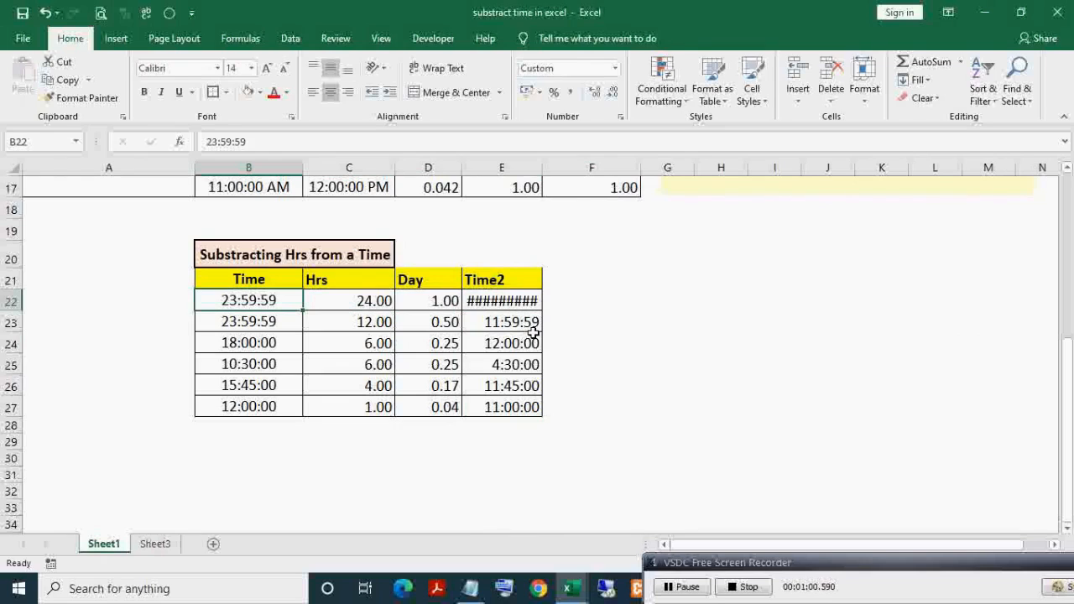
double_click(248, 298)
text(4)
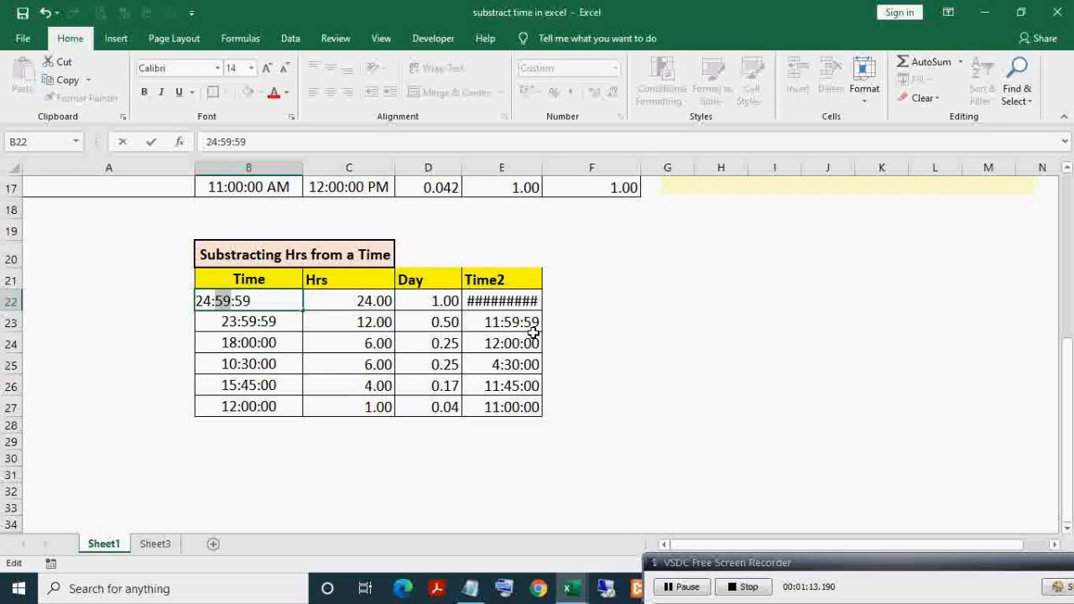
text(24:00:00)
click(593, 303)
text(=)
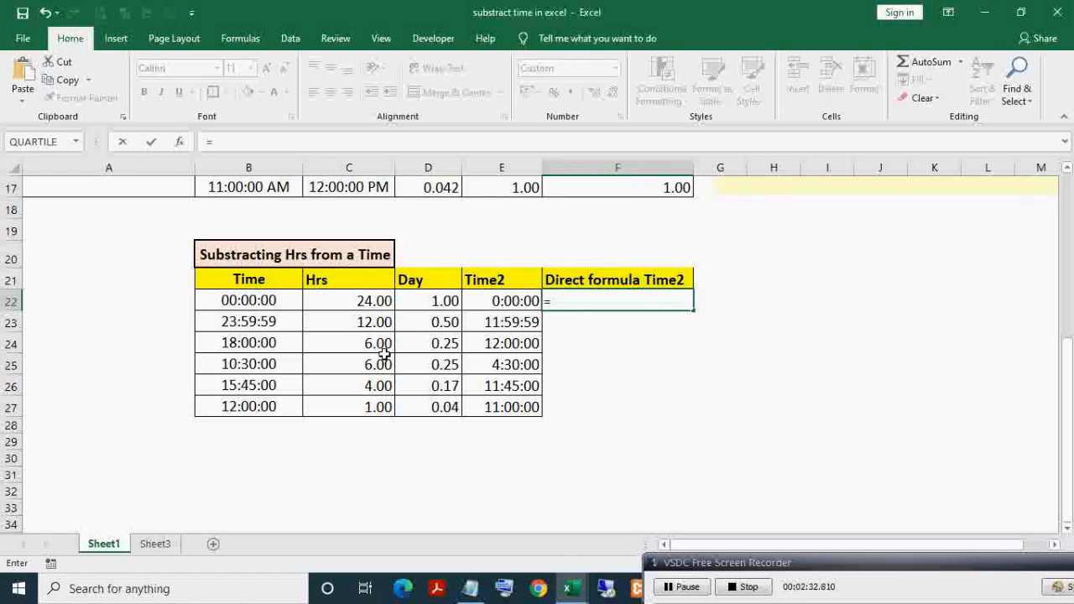
Step: Enter =B22-(C22/24) as the direct Time2 formula, fill it down and inspect row 26
click(349, 299)
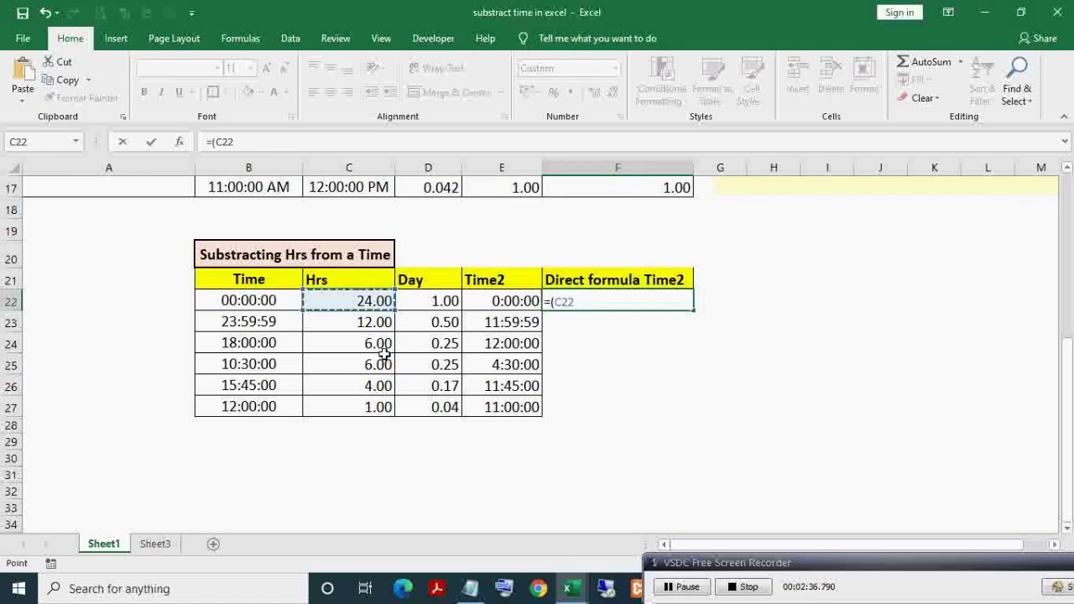
text(/24))
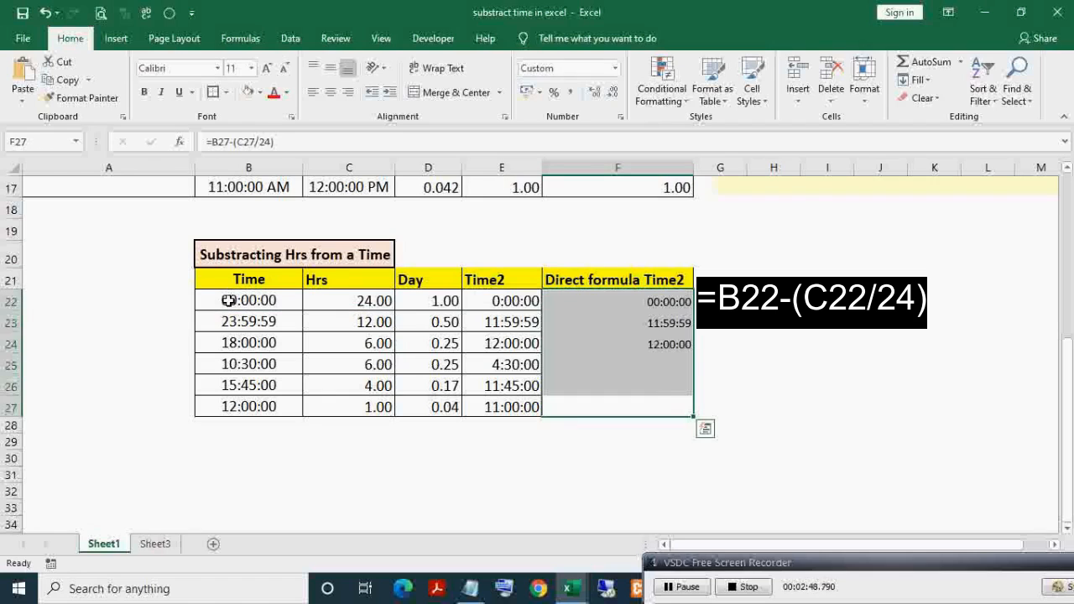
click(215, 93)
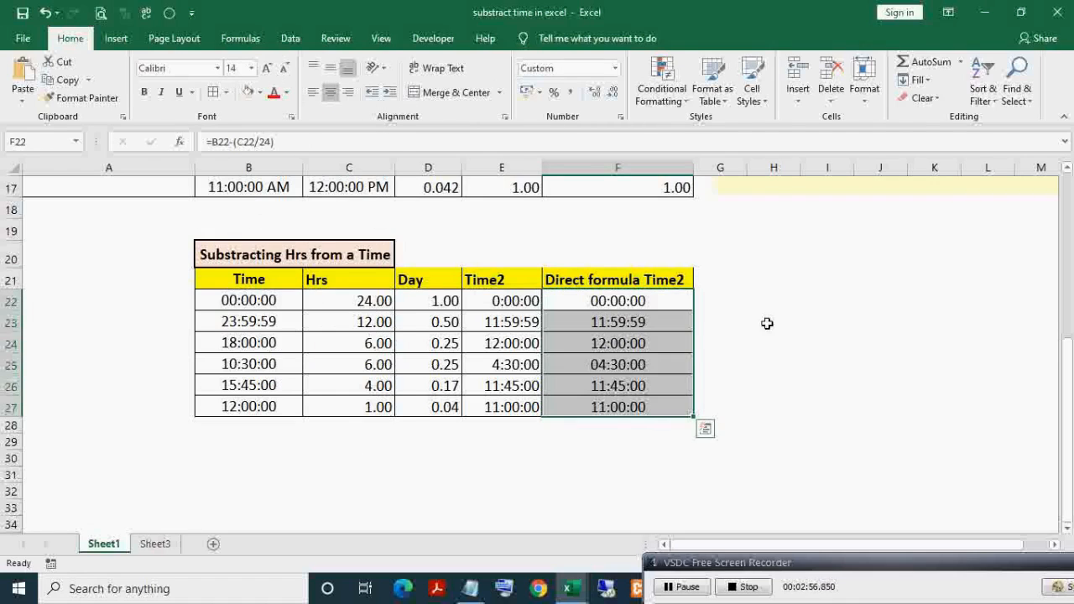
click(618, 384)
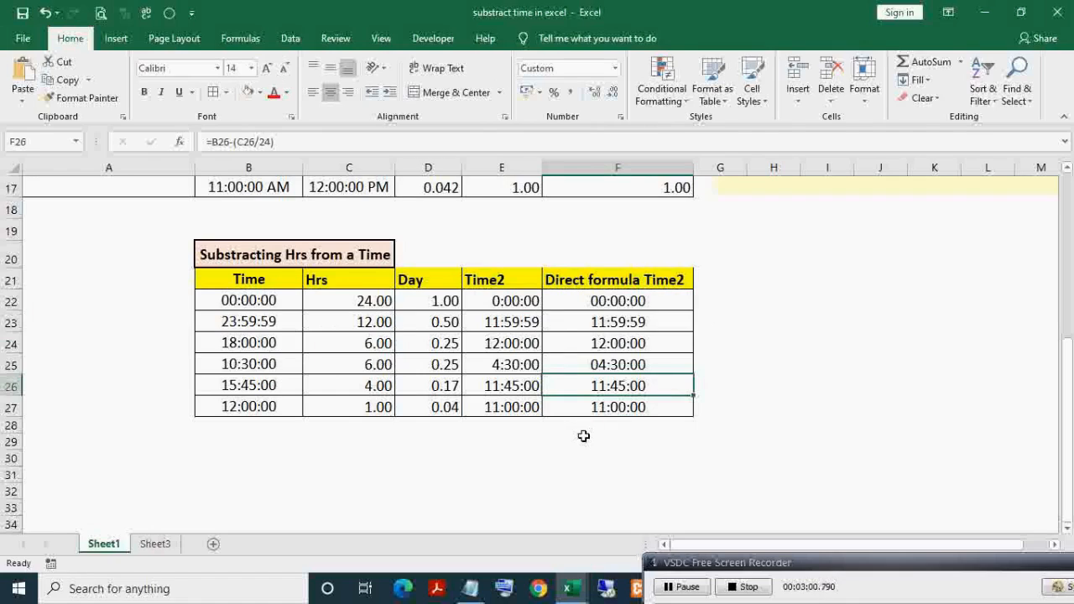